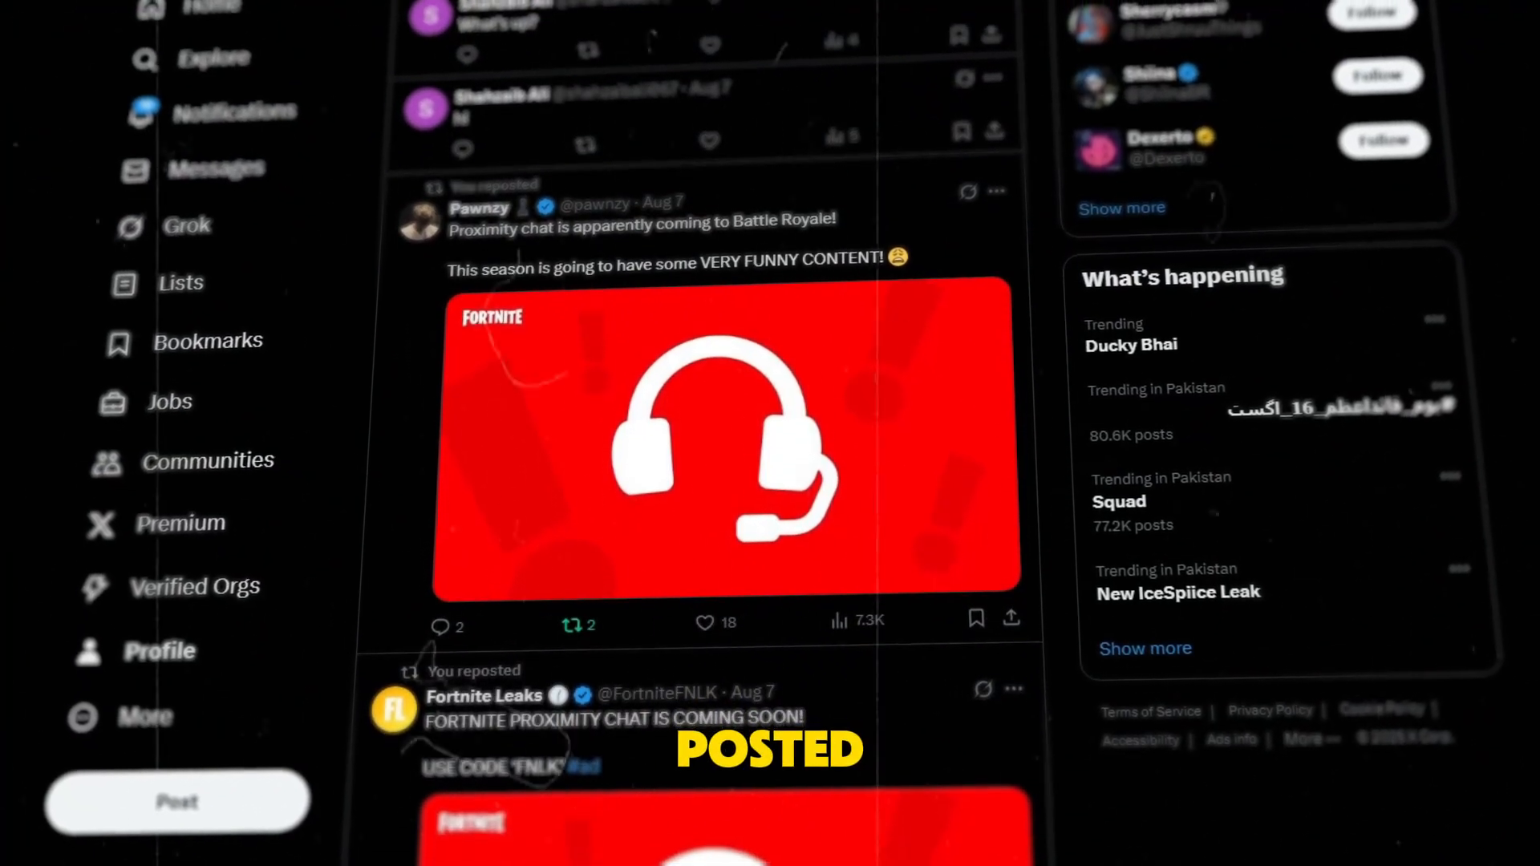
Step: Browse down the TweetDeleter landing page and sign in with the X.com account
{"action": "scroll", "scroll_direction": "down", "scroll_amount": 3}
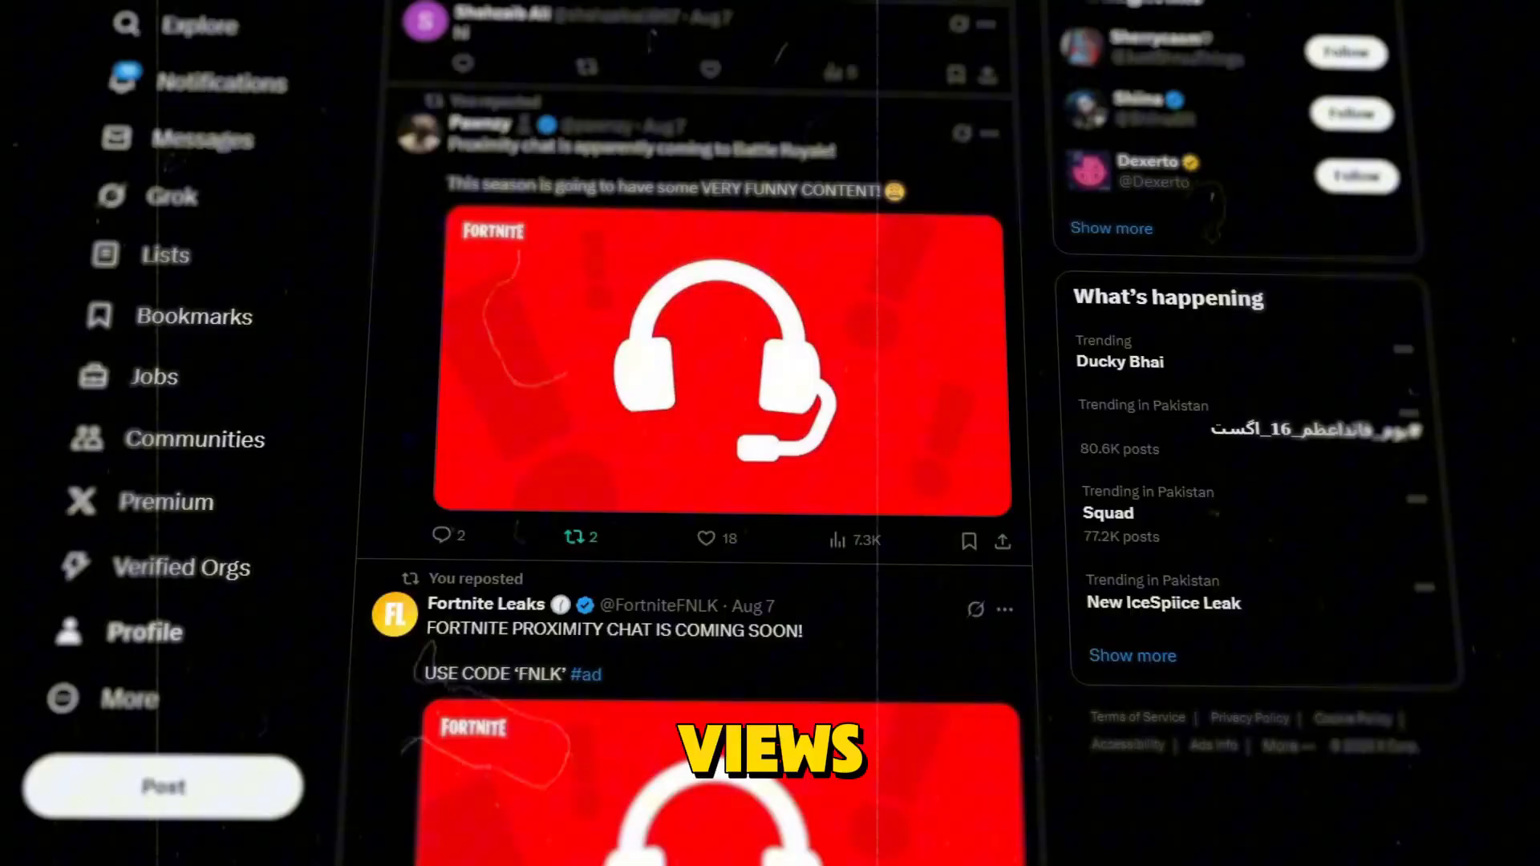
{"action": "scroll", "scroll_direction": "down", "scroll_amount": 3}
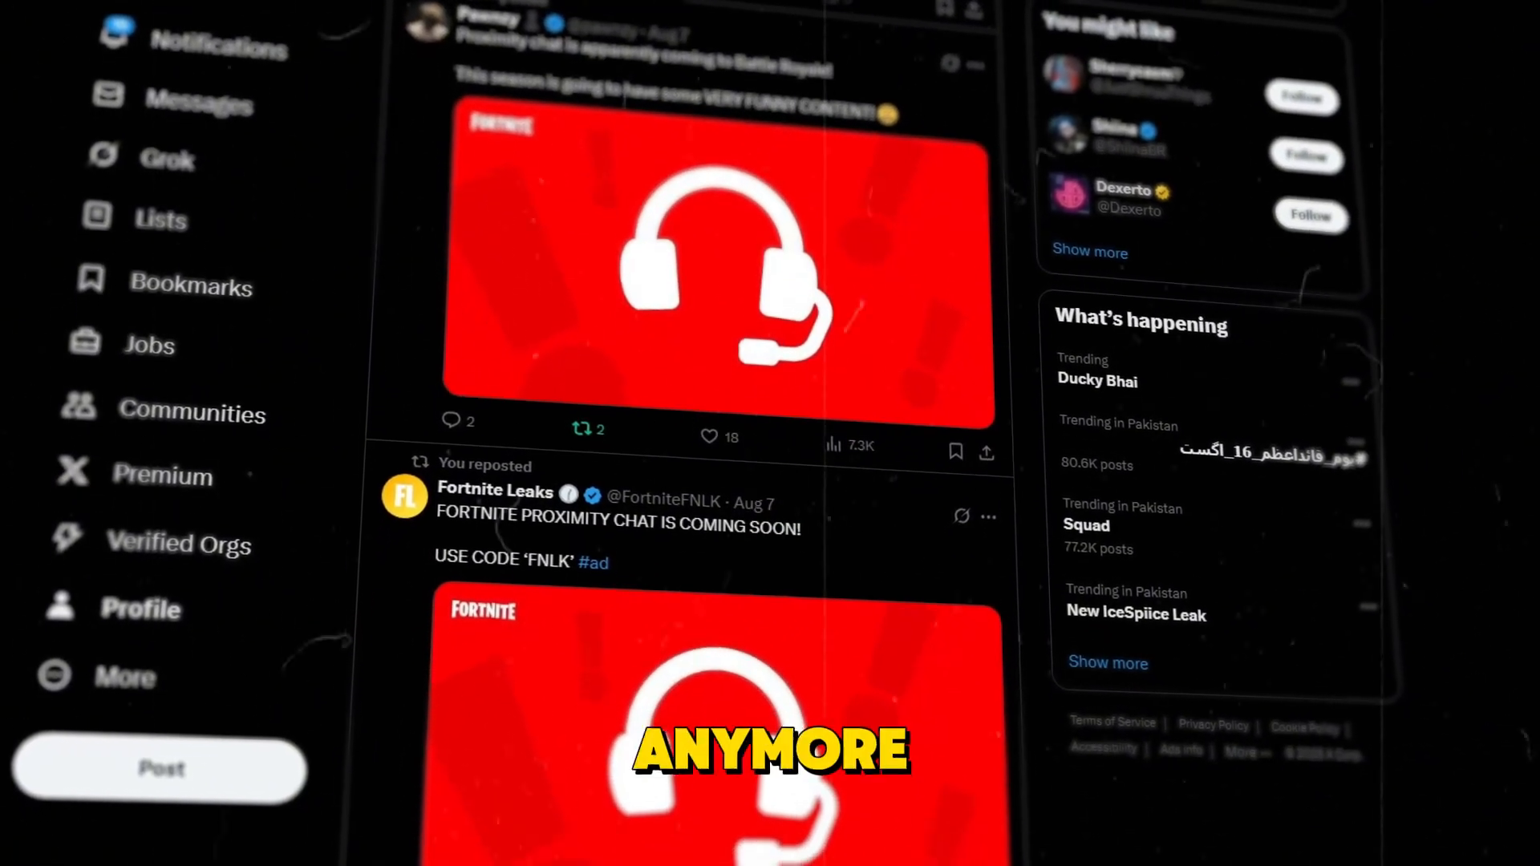
{"action": "scroll", "scroll_direction": "down", "scroll_amount": 3}
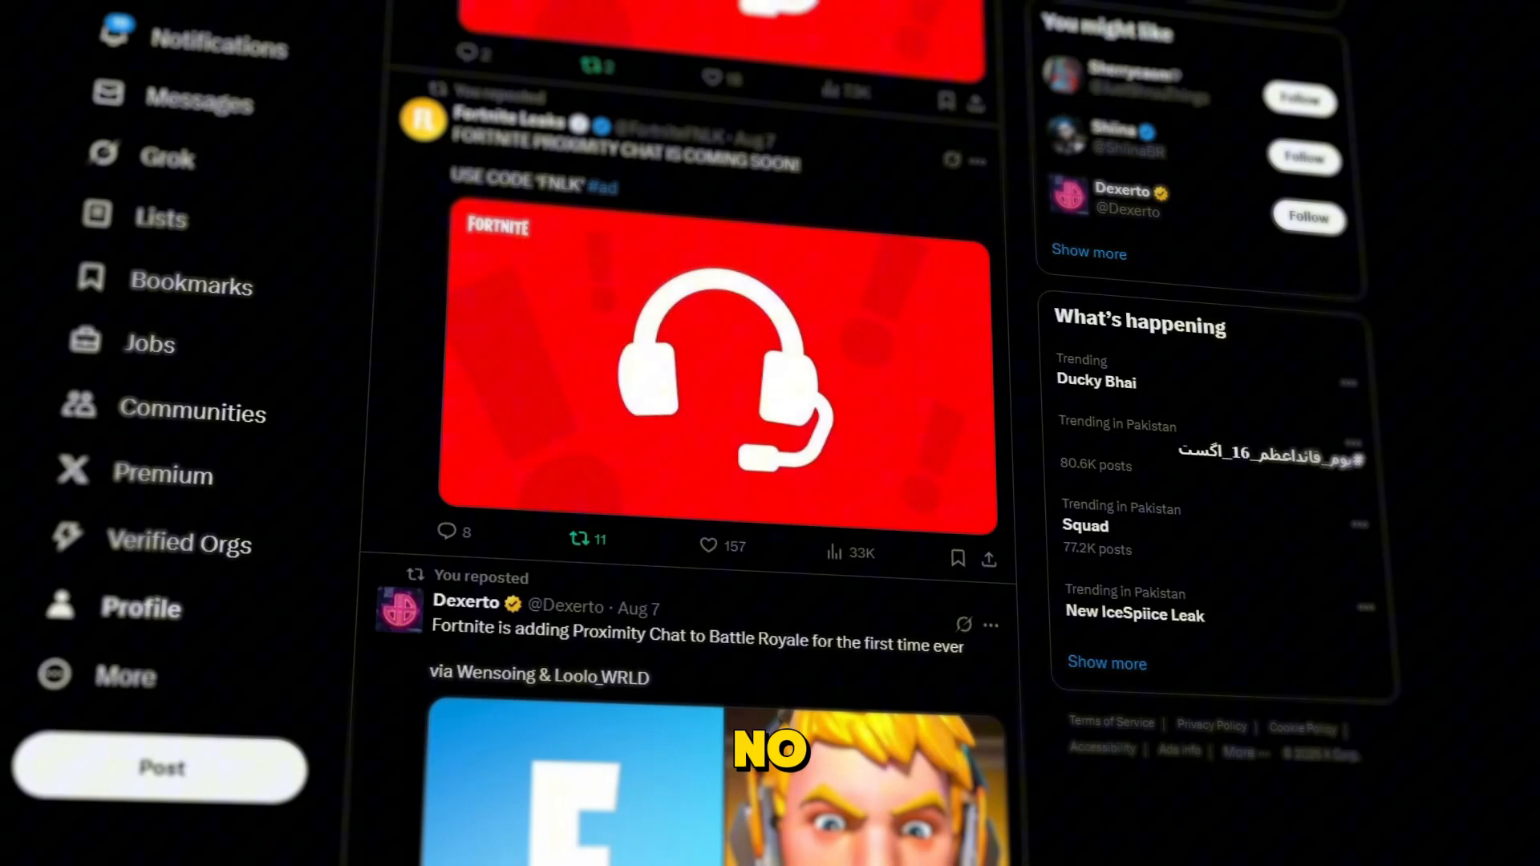
{"action": "scroll", "scroll_direction": "down", "scroll_amount": 3}
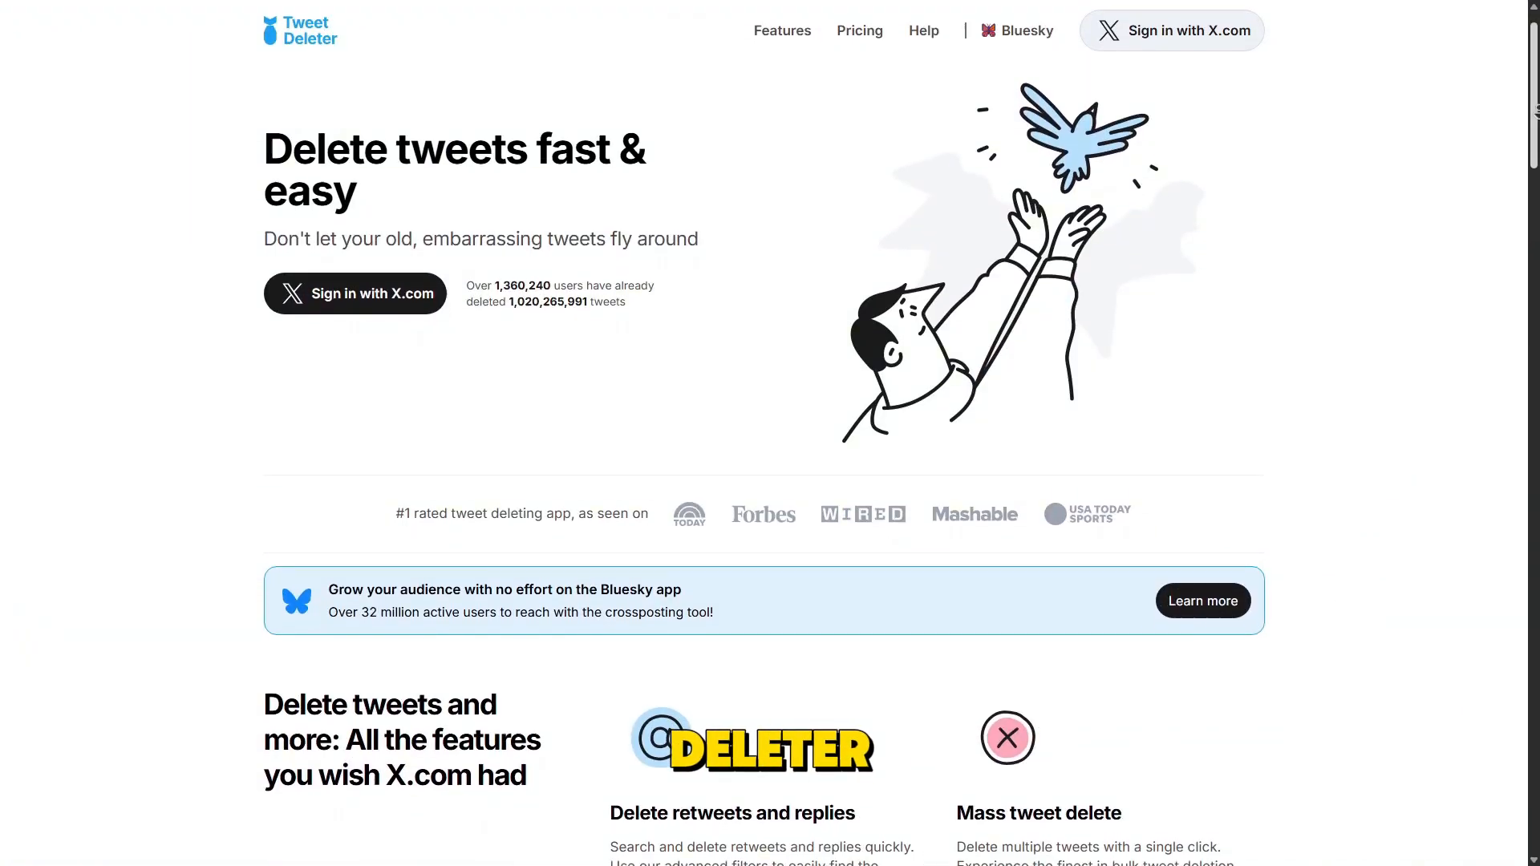
{"action": "scroll", "scroll_direction": "down", "scroll_amount": 3}
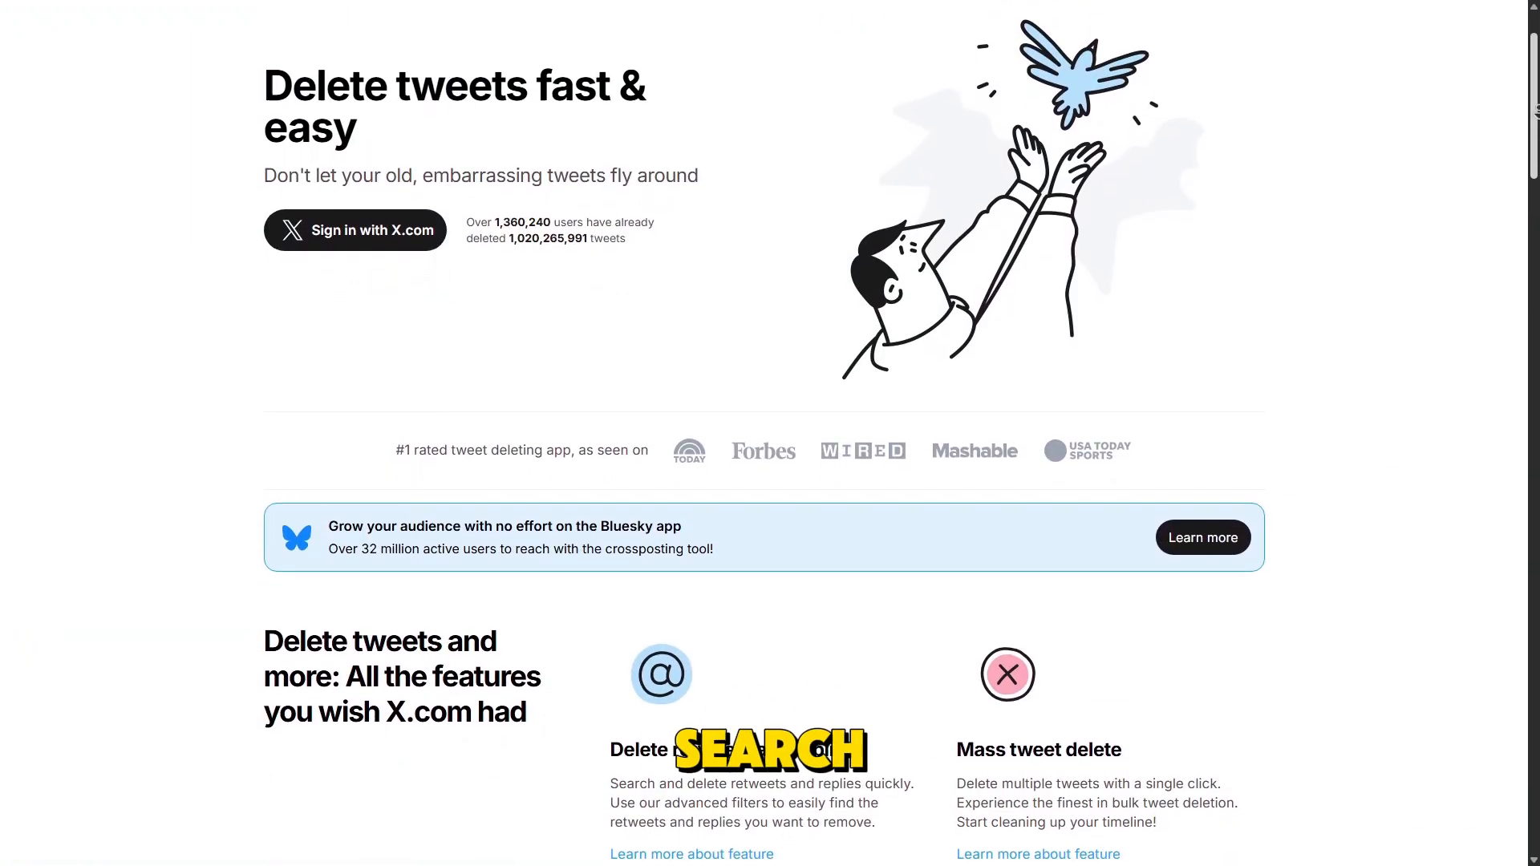
{"action": "scroll", "scroll_direction": "down", "scroll_amount": 3}
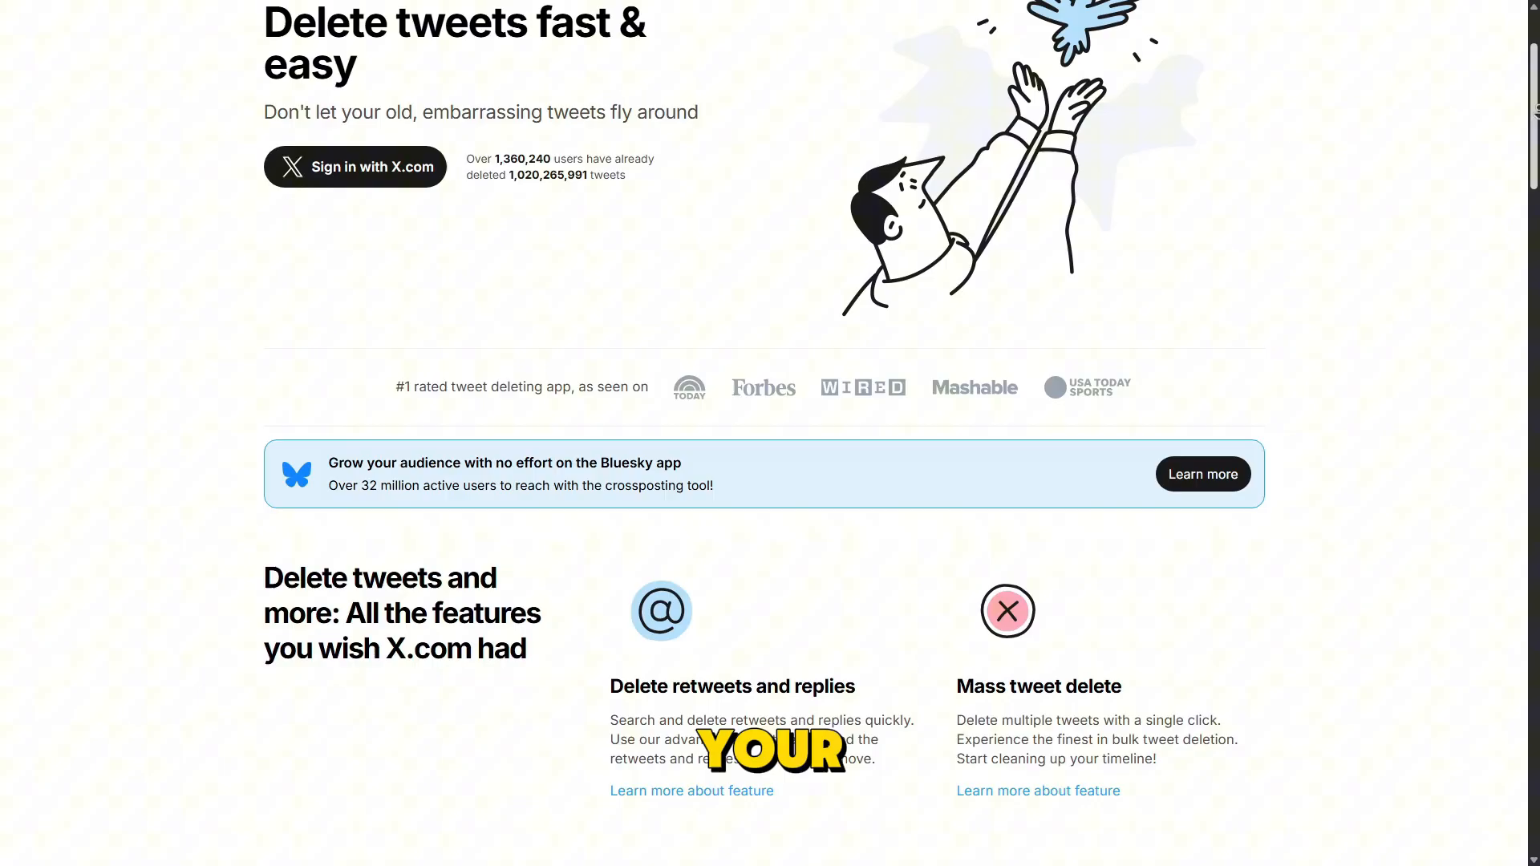
{"action": "scroll", "scroll_direction": "down", "scroll_amount": 3}
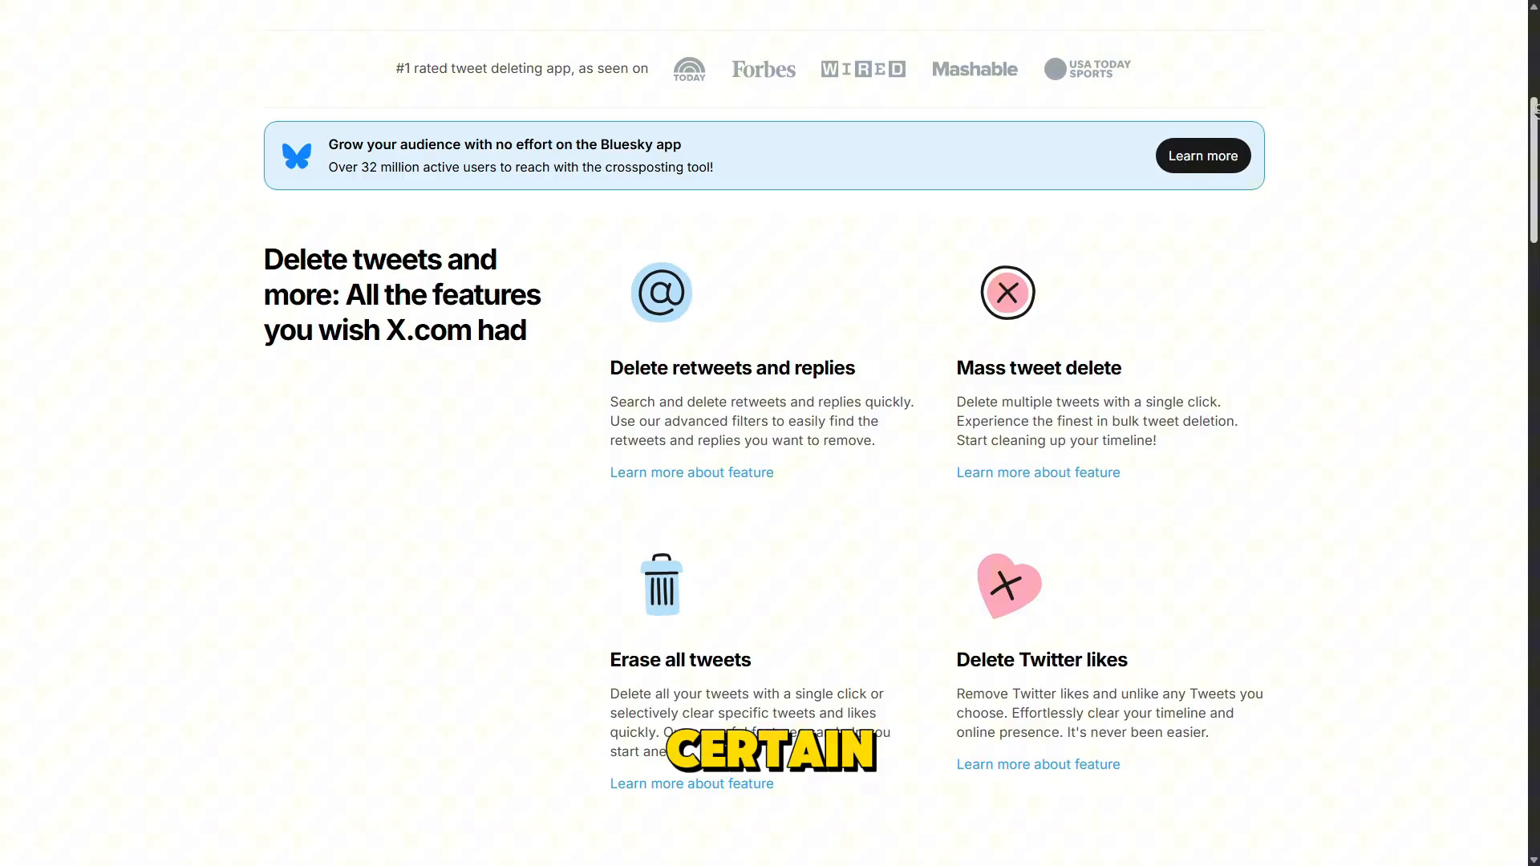
{"action": "scroll", "scroll_direction": "down", "scroll_amount": 3}
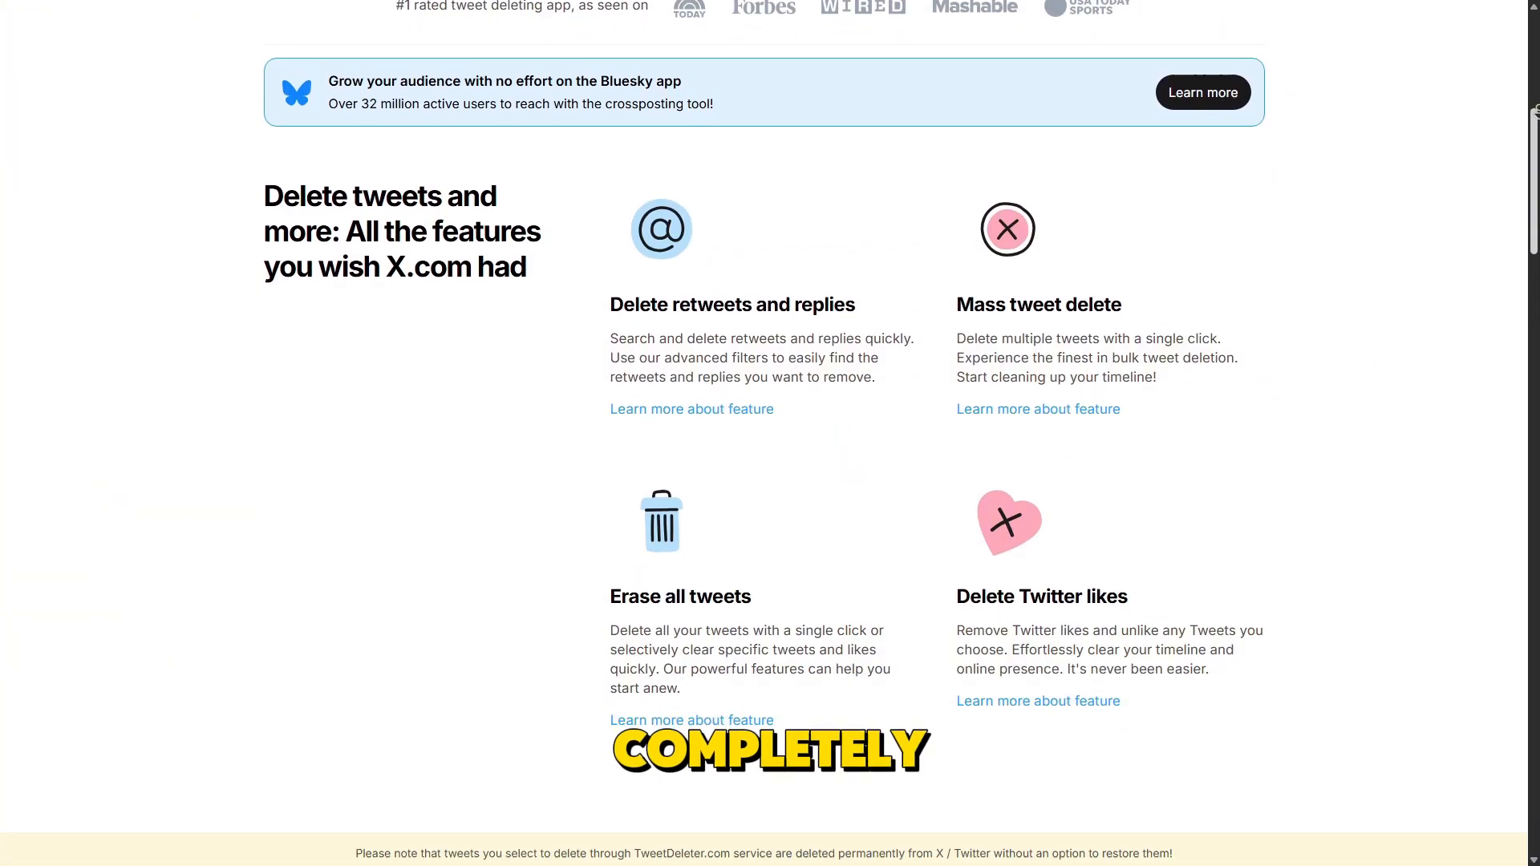
{"action": "scroll", "scroll_direction": "down", "scroll_amount": 3}
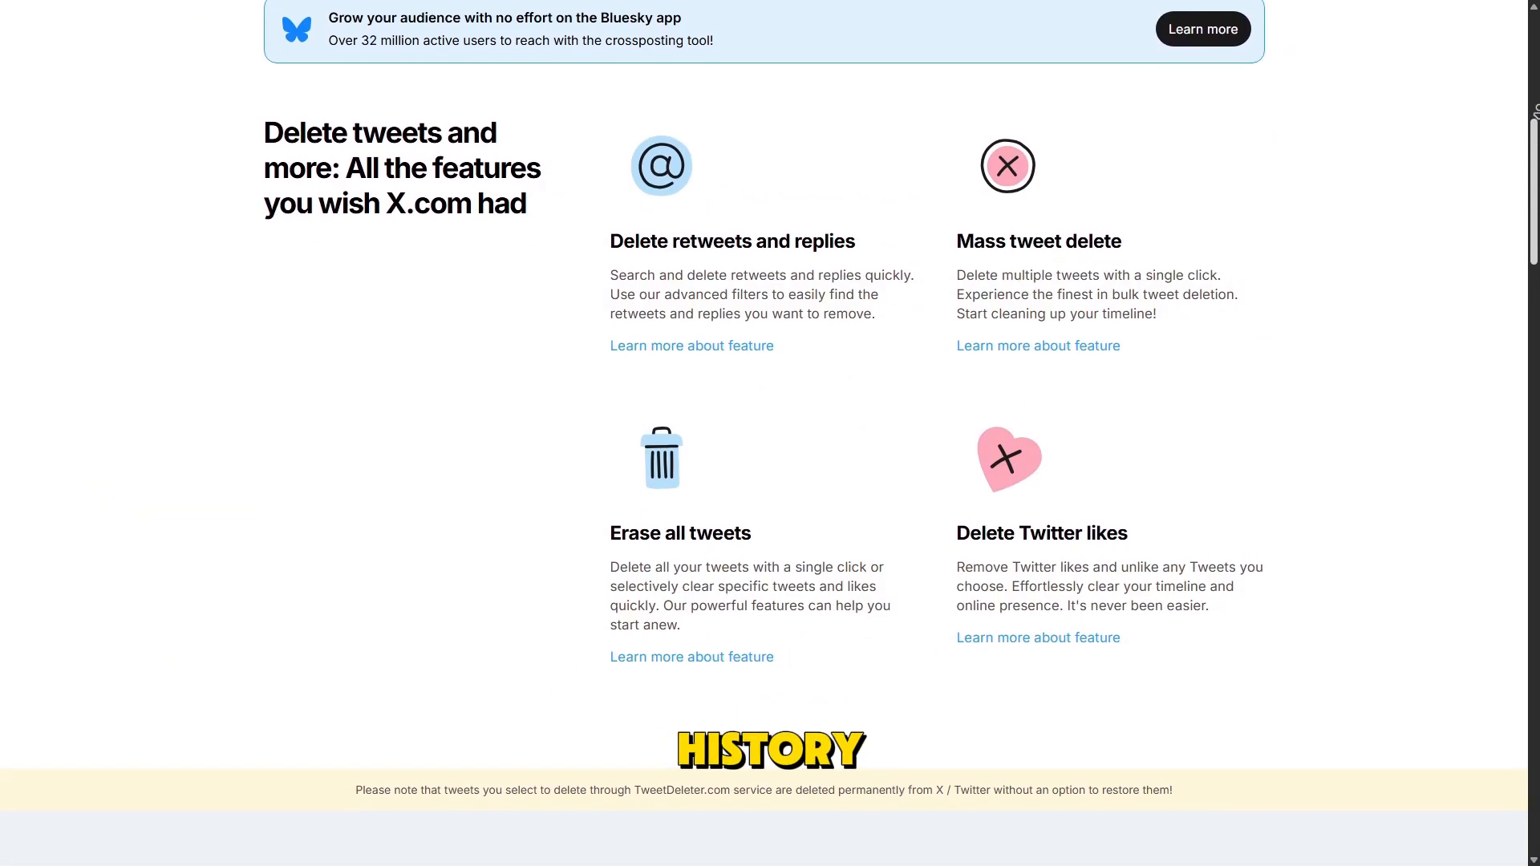
{"action": "scroll", "scroll_direction": "down", "scroll_amount": 3}
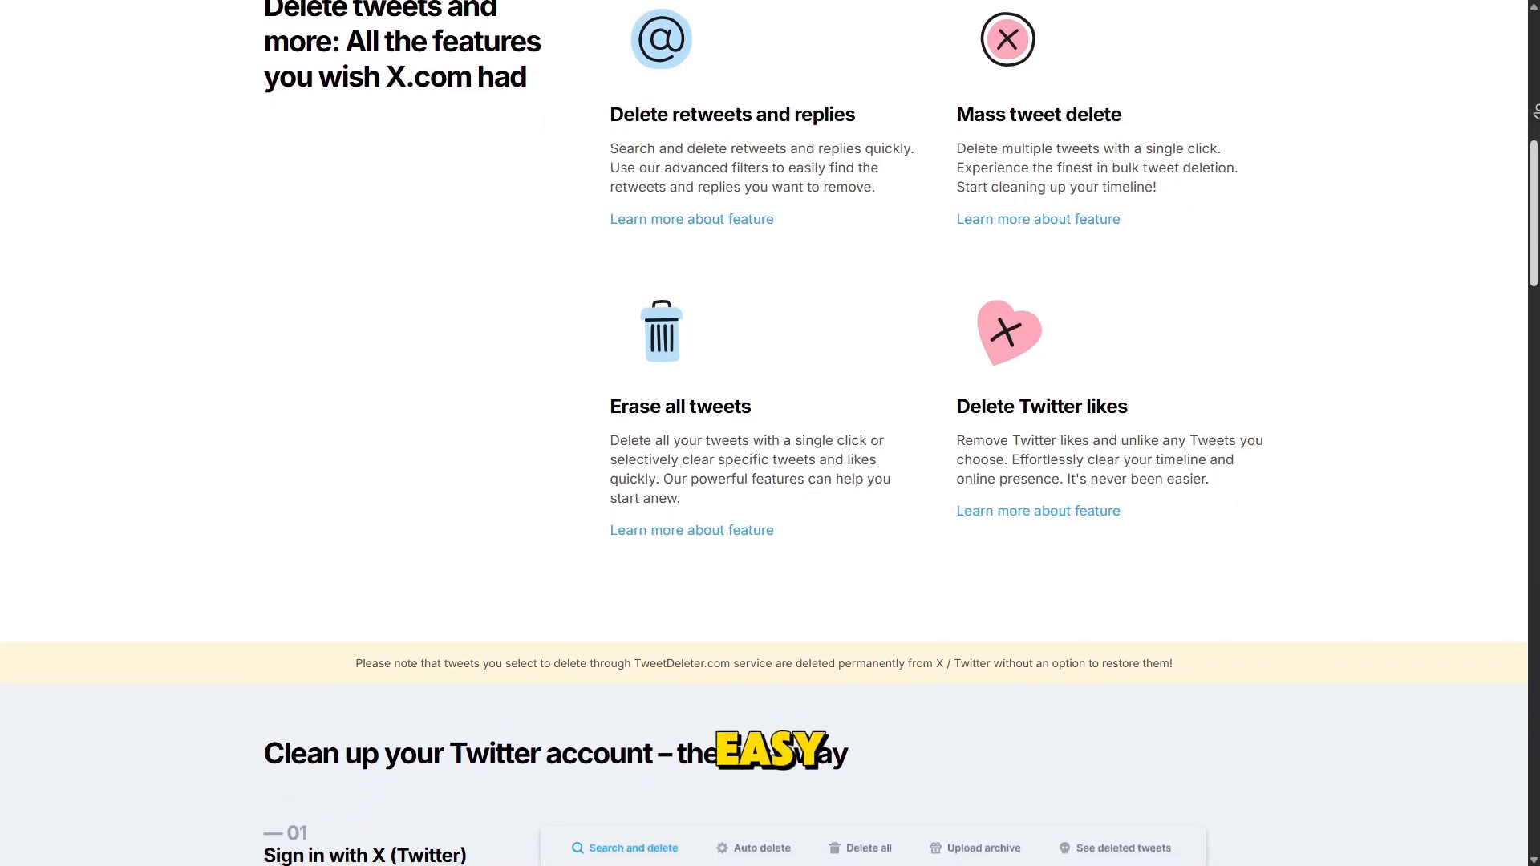
{"action": "scroll", "scroll_direction": "down", "scroll_amount": 3}
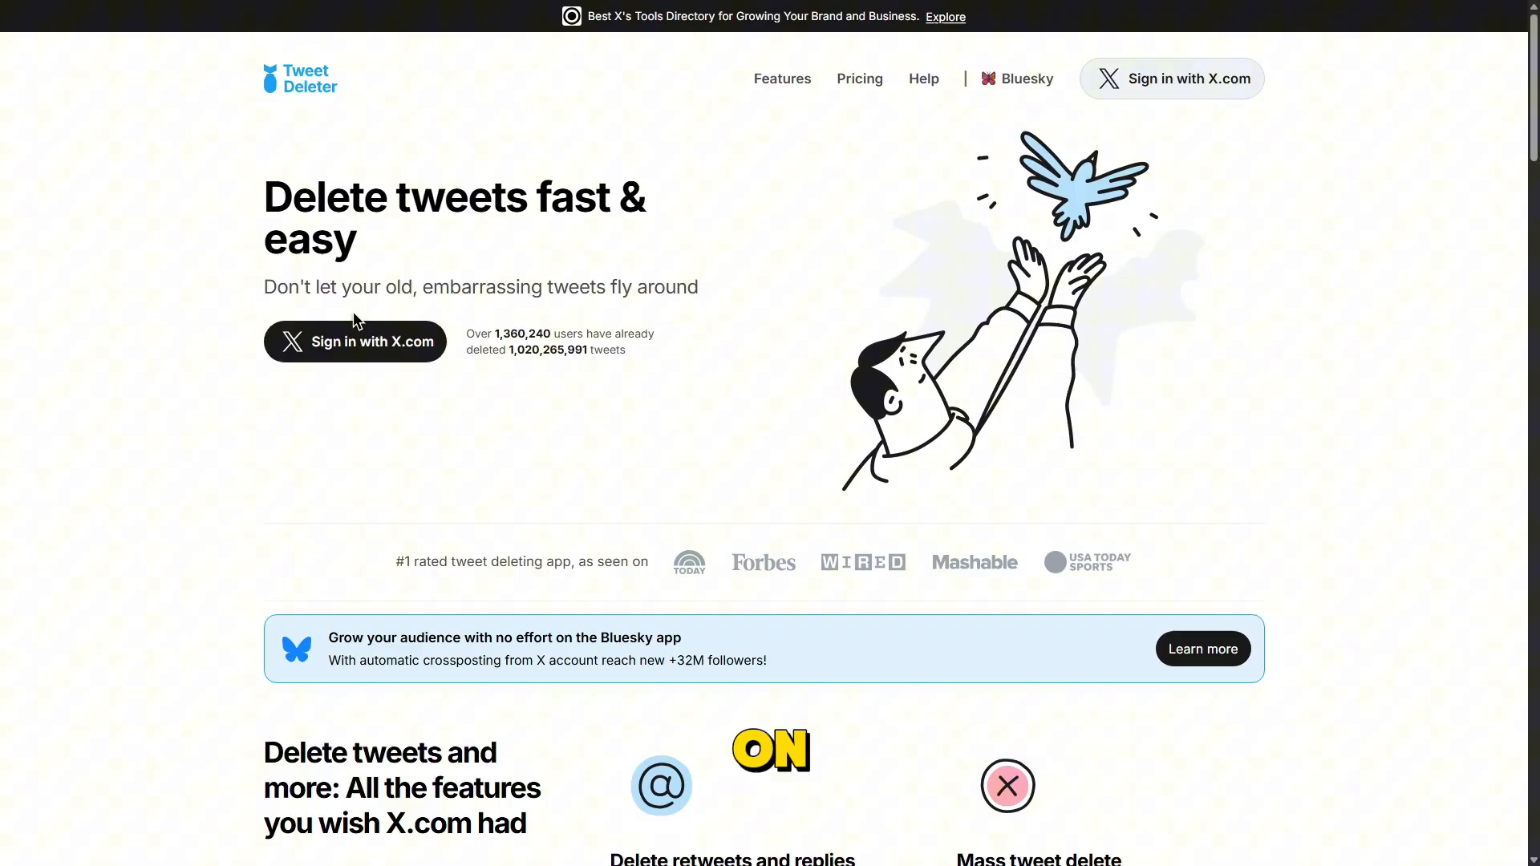
{"action": "mouse_move", "coordinate": [354, 340]}
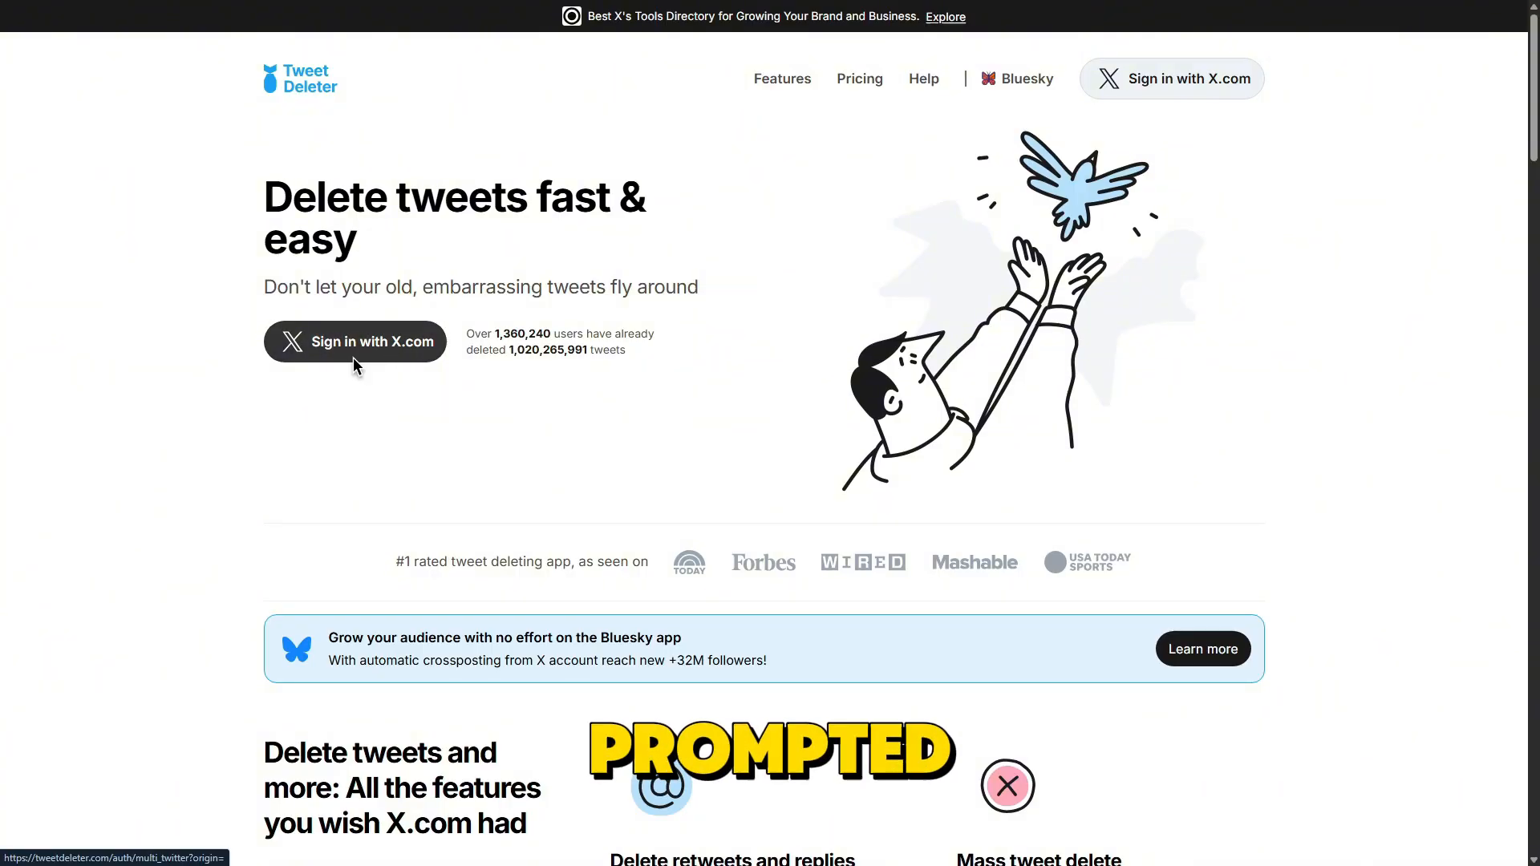
{"action": "left_click", "coordinate": [354, 340]}
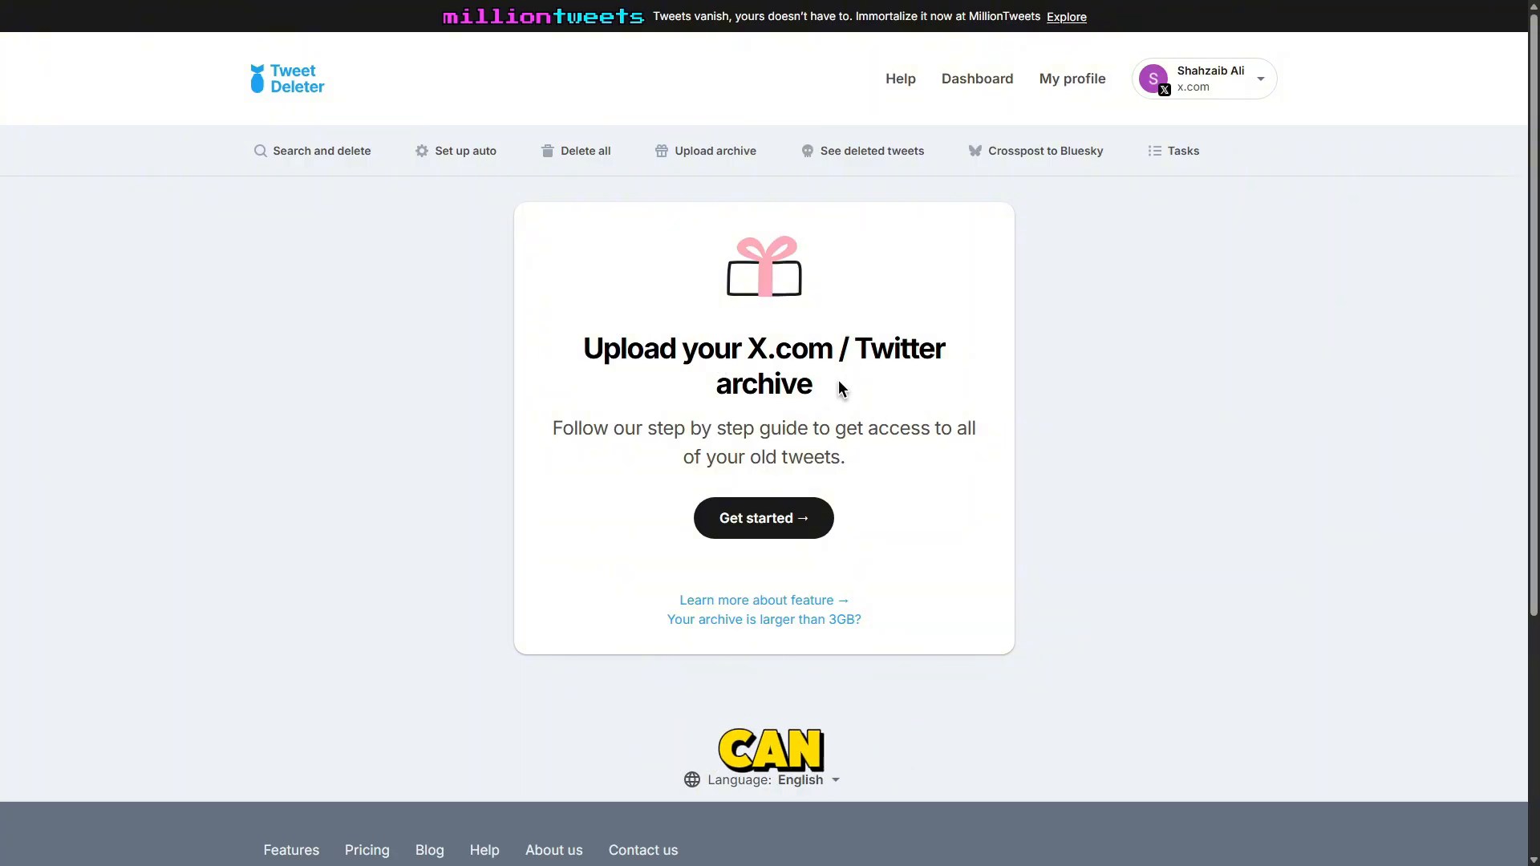
Step: Start the archive guide, answer 'Yes, I have my archive file' and continue to the upload step
{"action": "left_click", "coordinate": [764, 518]}
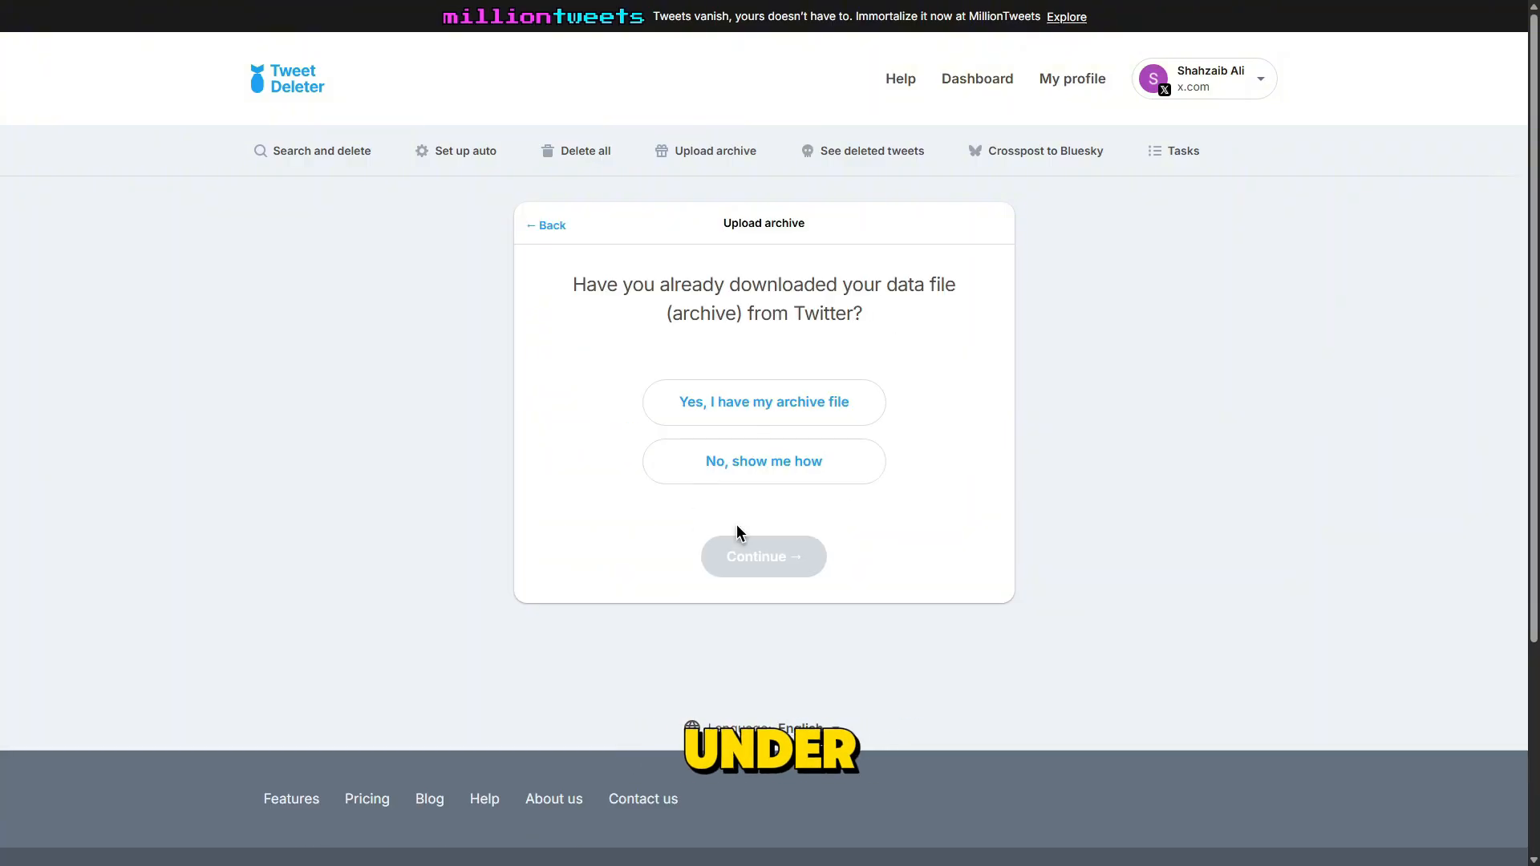
{"action": "mouse_move", "coordinate": [864, 363]}
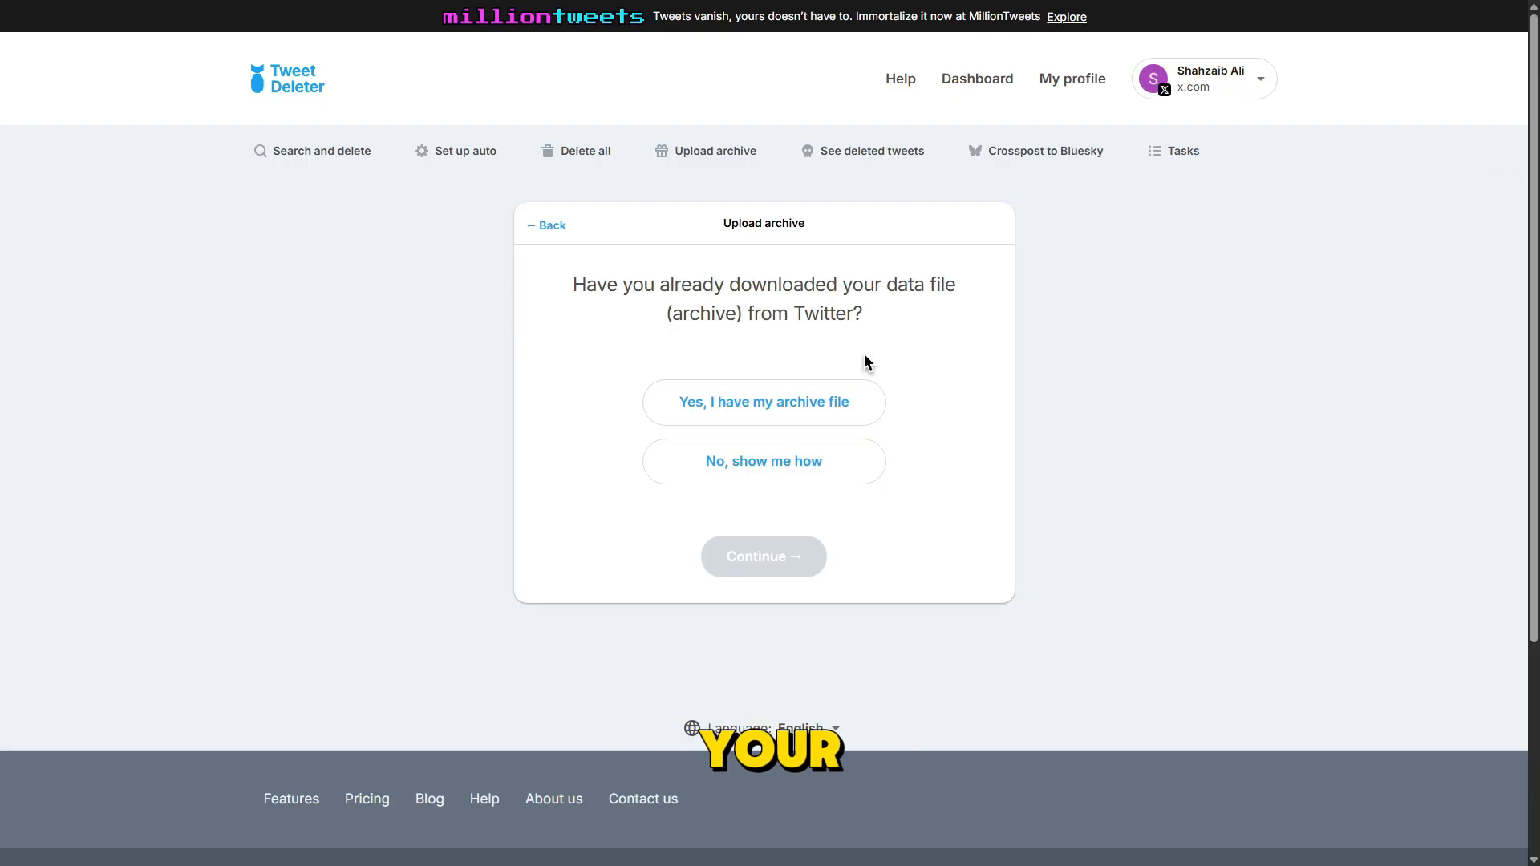
{"action": "left_click", "coordinate": [764, 402]}
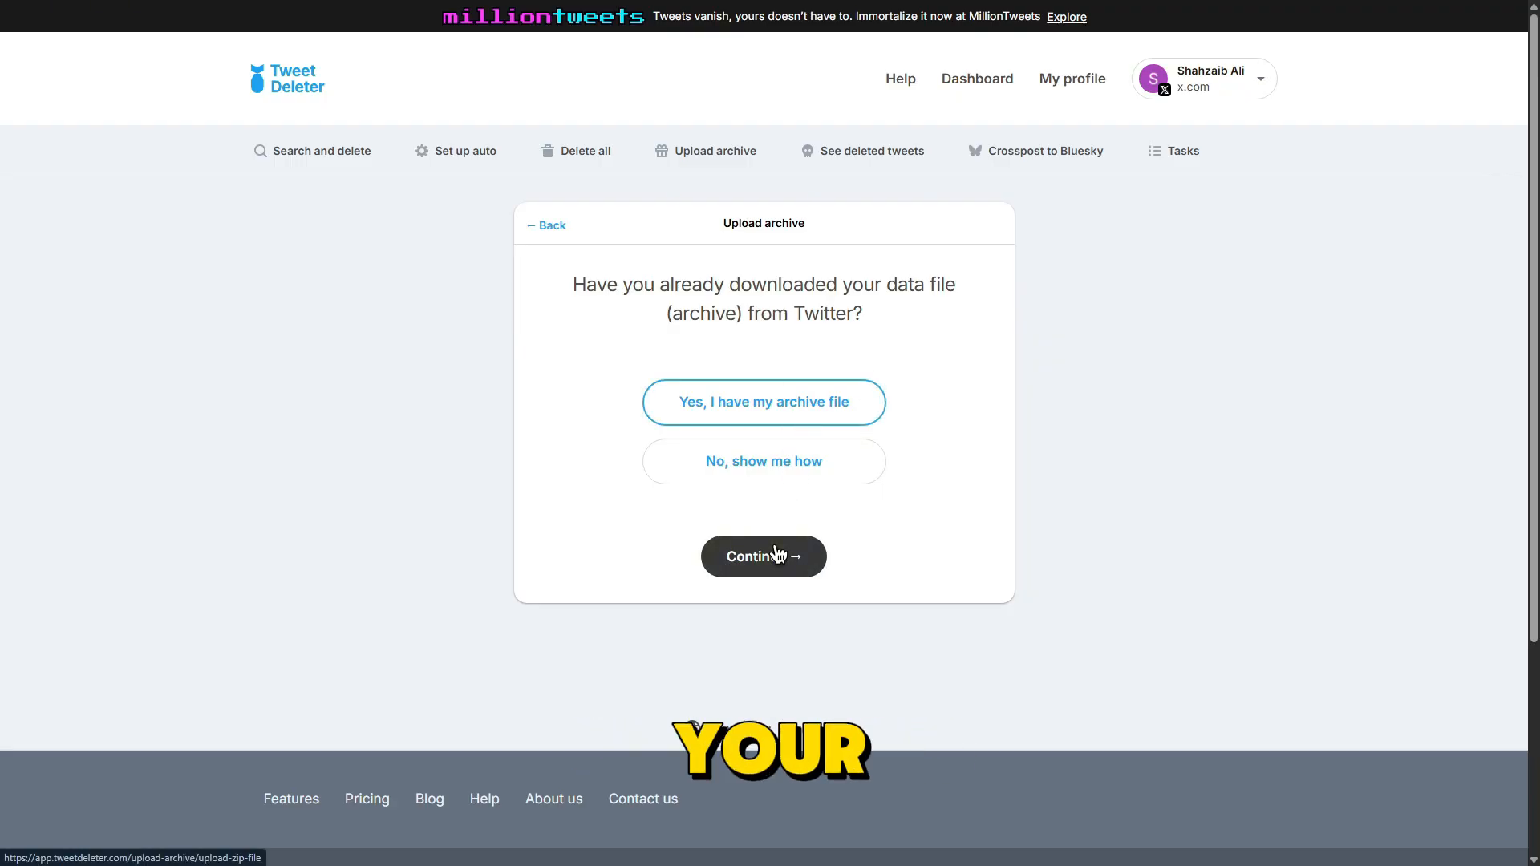
{"action": "left_click", "coordinate": [764, 557]}
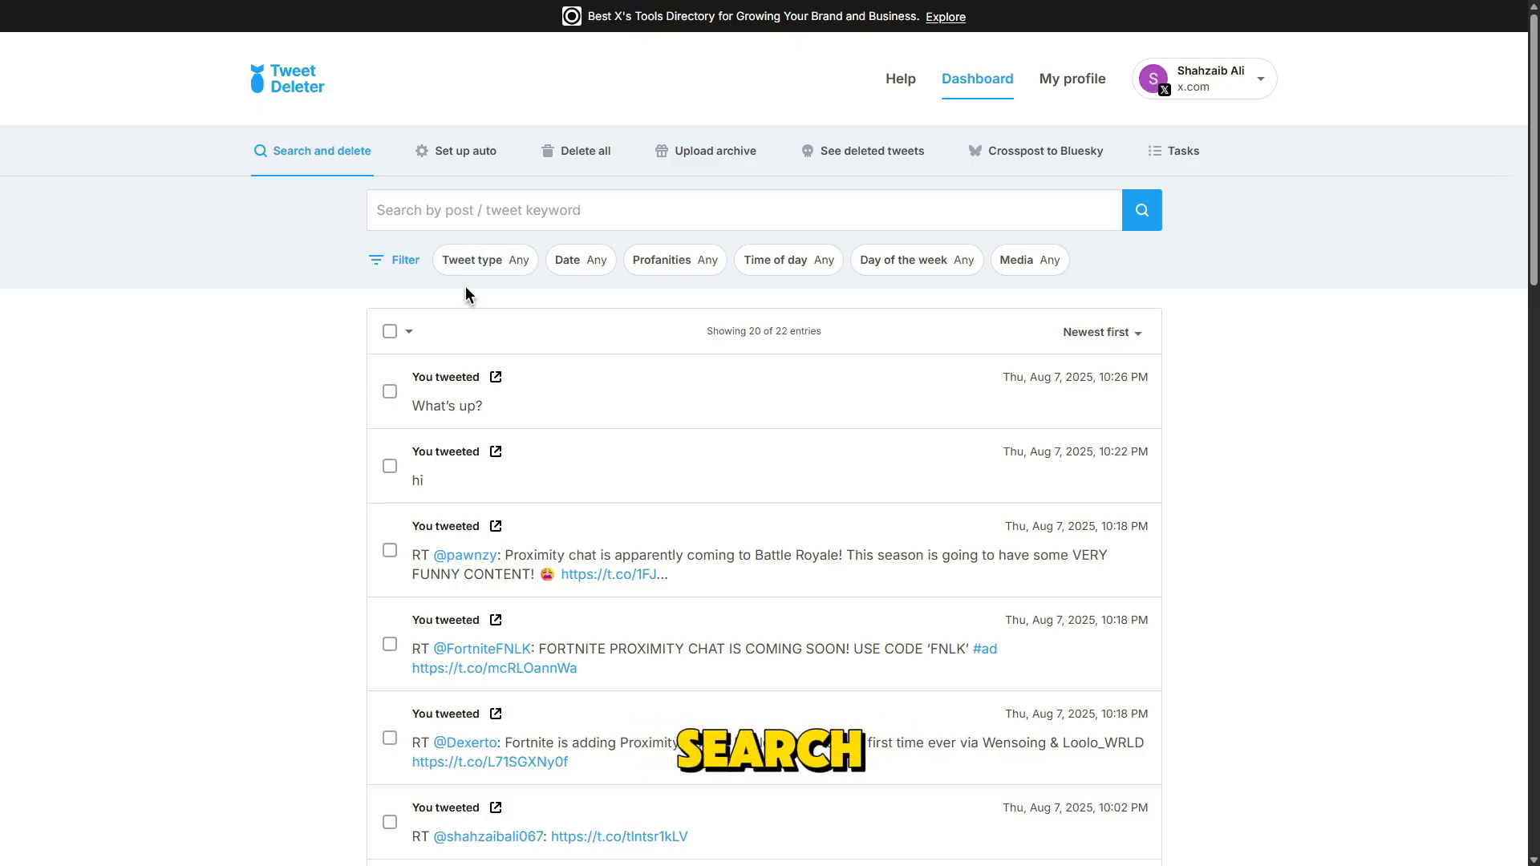
Step: Try a retweets-only filter on the 22-post list, which returns no tweets
{"action": "left_click", "coordinate": [741, 209]}
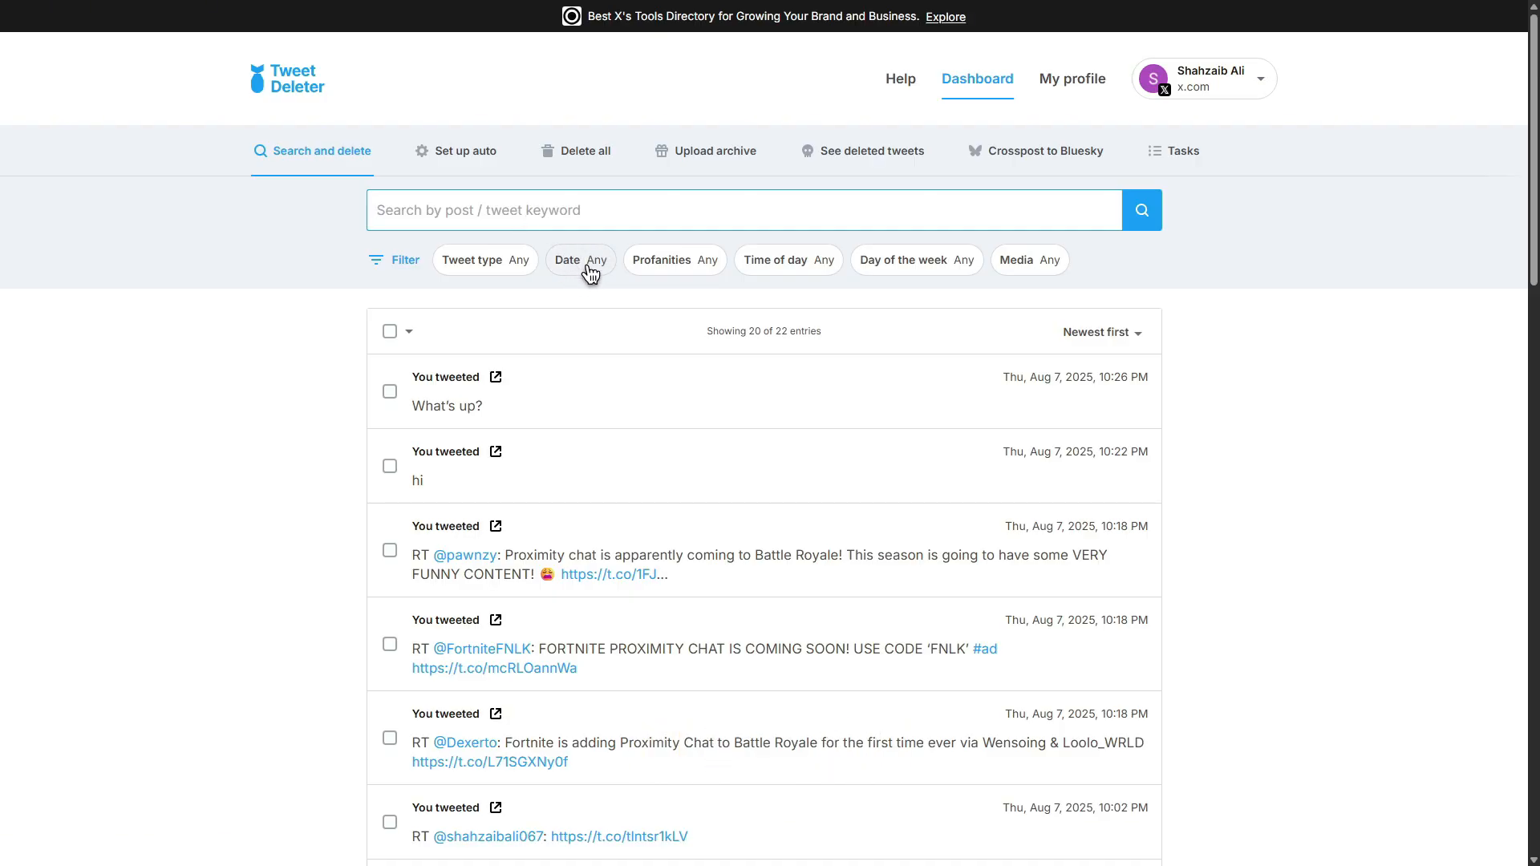
{"action": "left_click", "coordinate": [579, 260]}
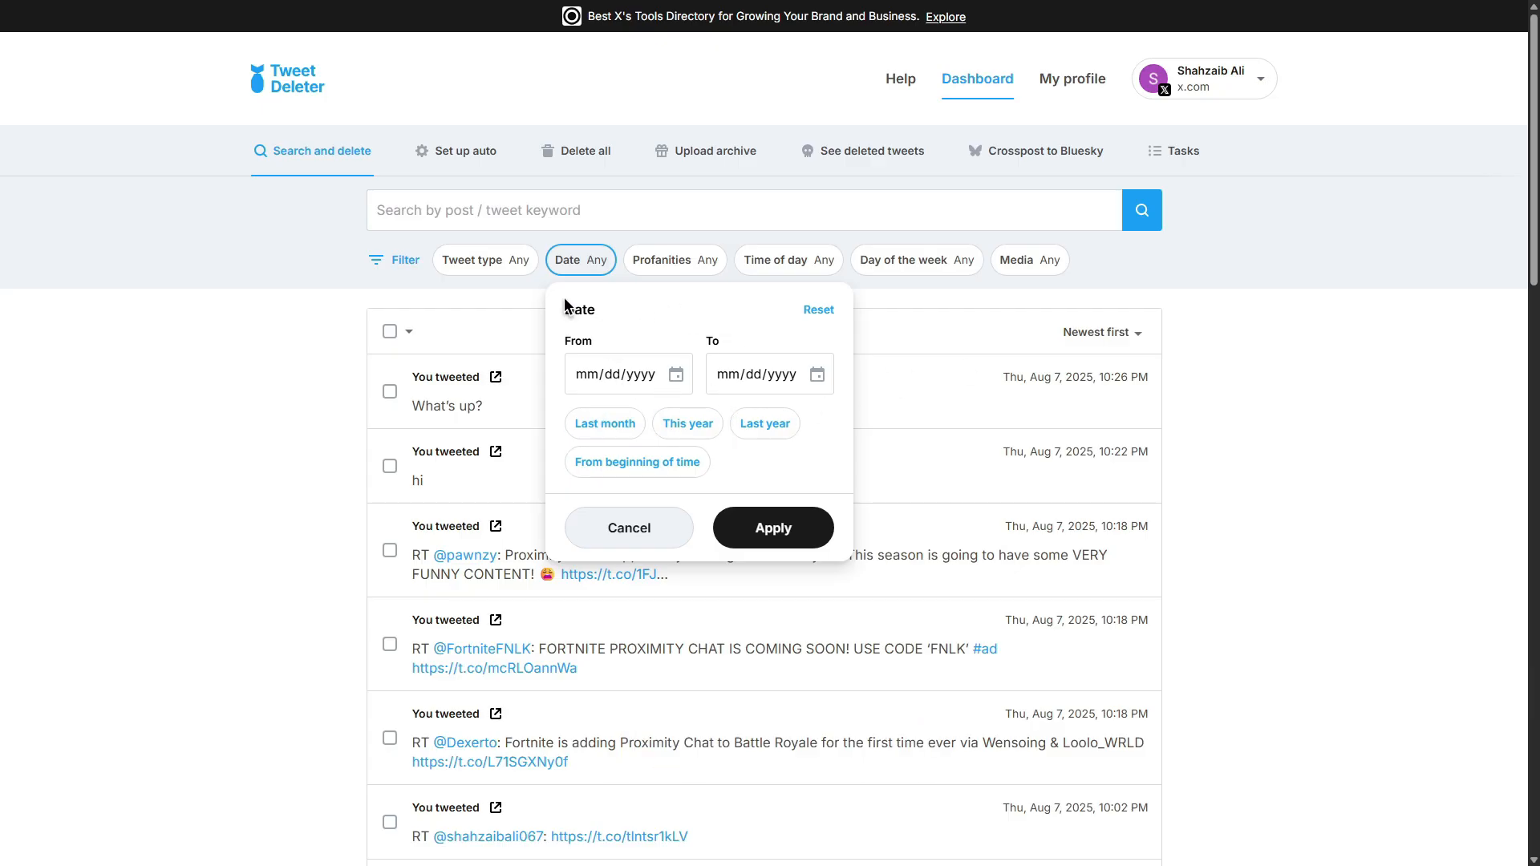
{"action": "left_click", "coordinate": [485, 260]}
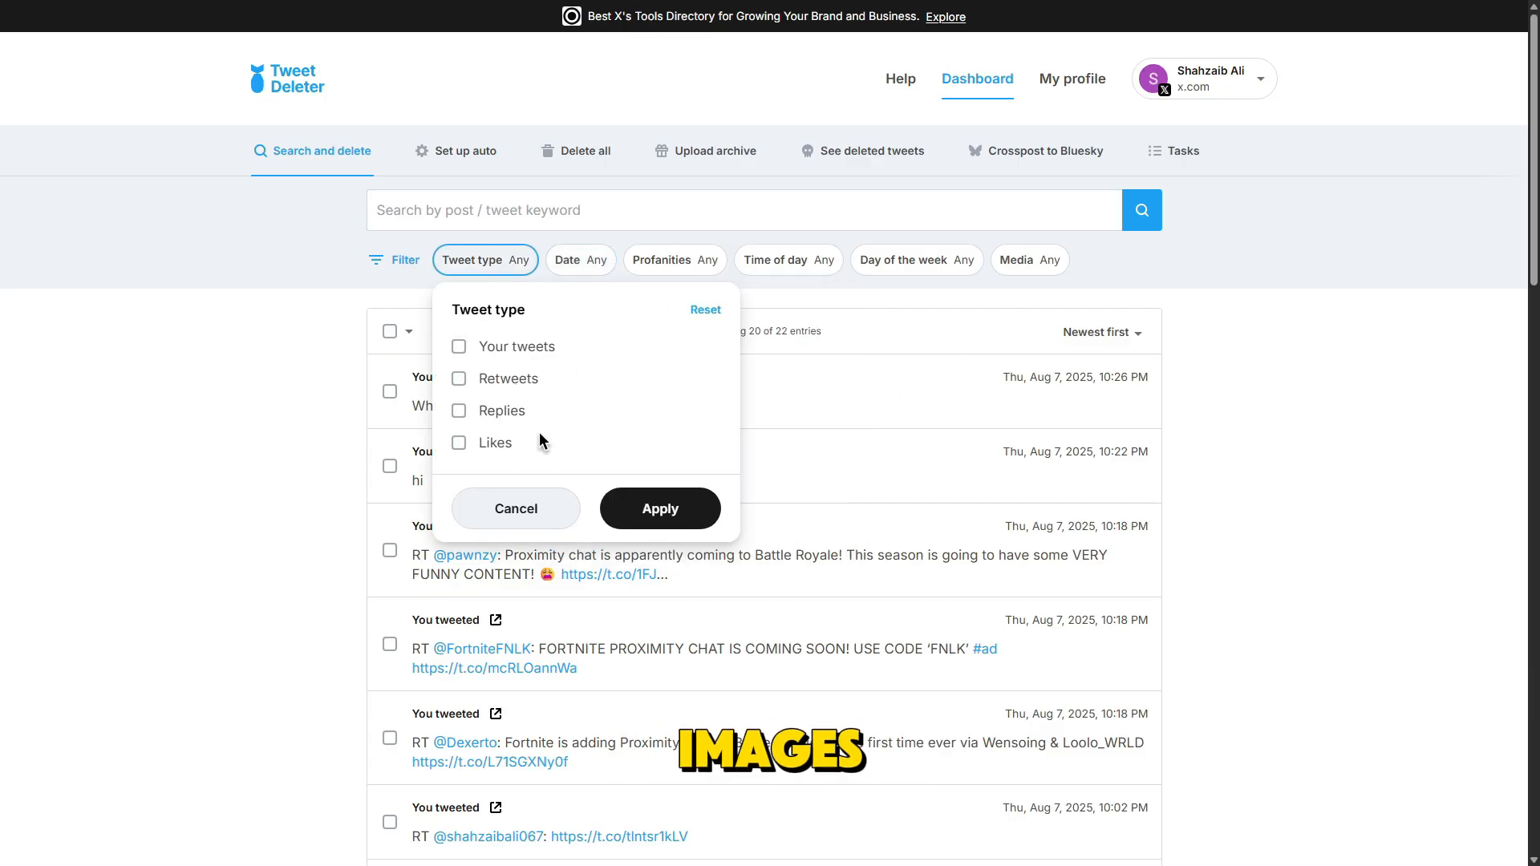
{"action": "left_click", "coordinate": [459, 379]}
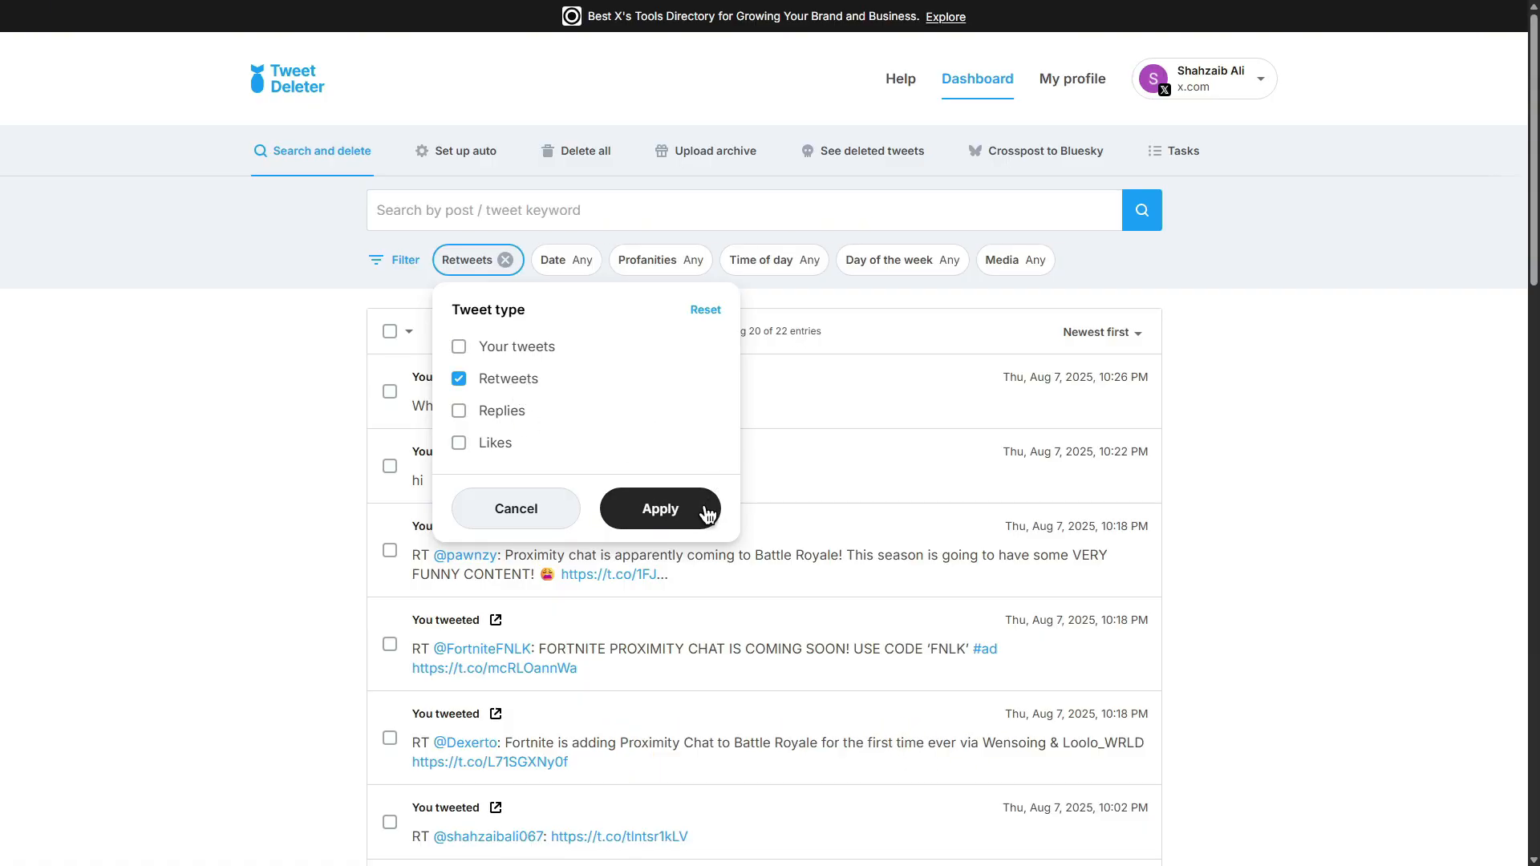
{"action": "left_click", "coordinate": [659, 509]}
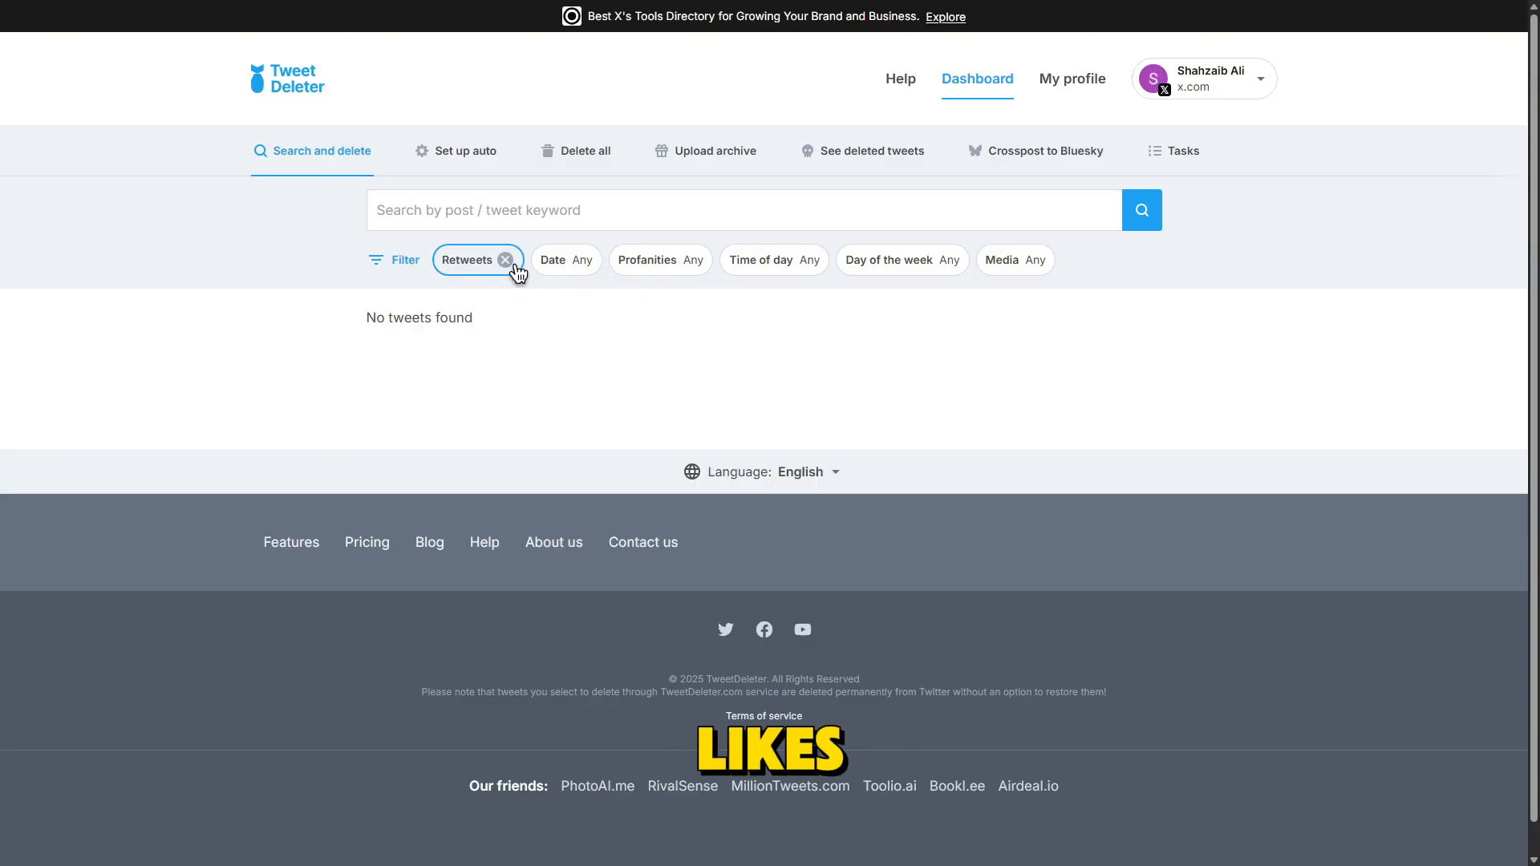
Step: Clear the retweets filter to restore all 22 entries and reopen the tweet type choices
{"action": "left_click", "coordinate": [505, 260]}
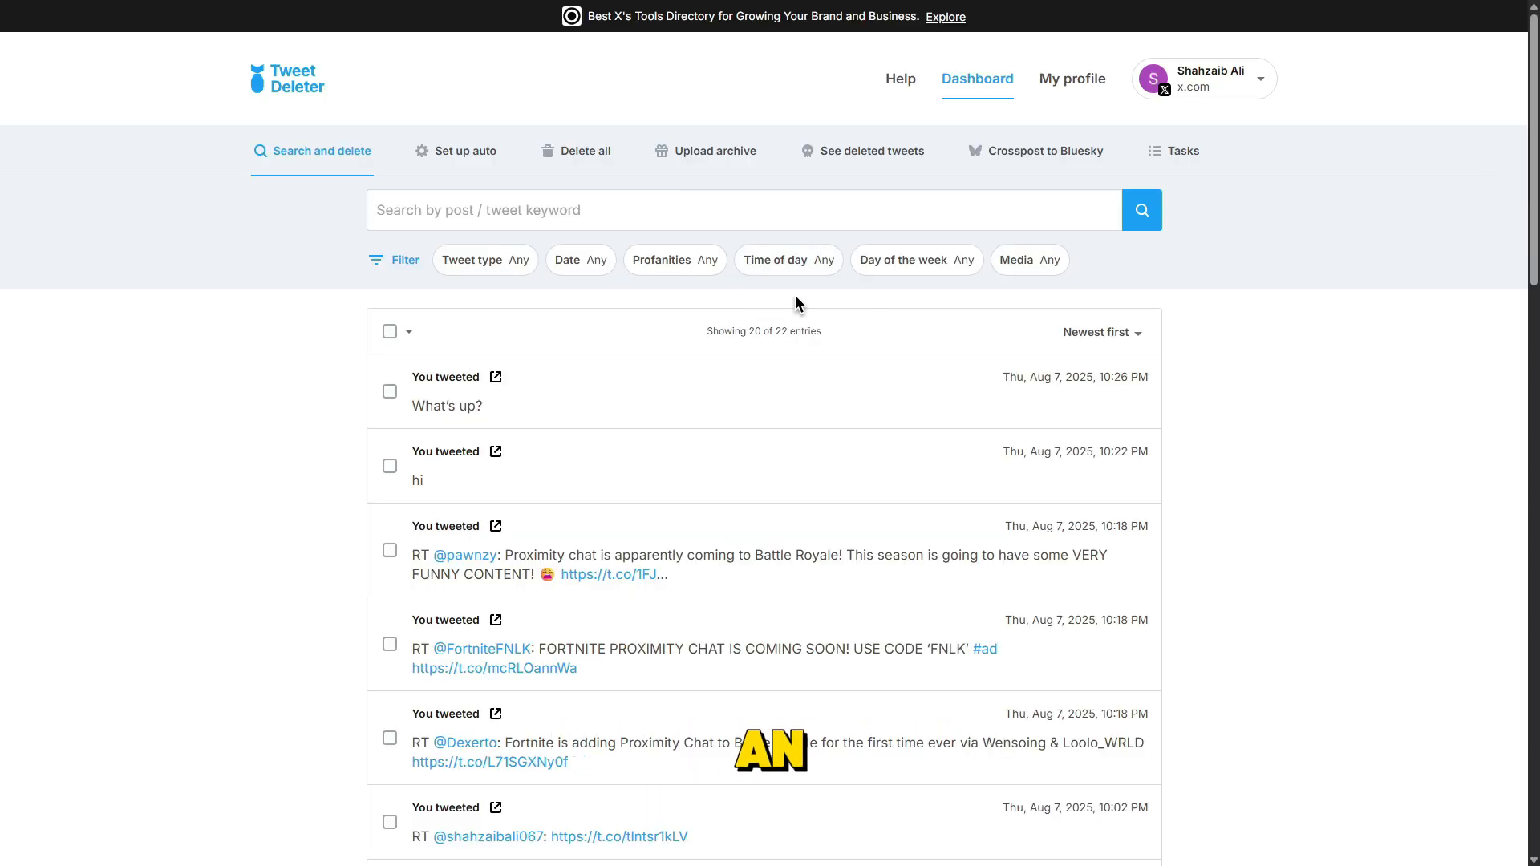
{"action": "left_click", "coordinate": [483, 260]}
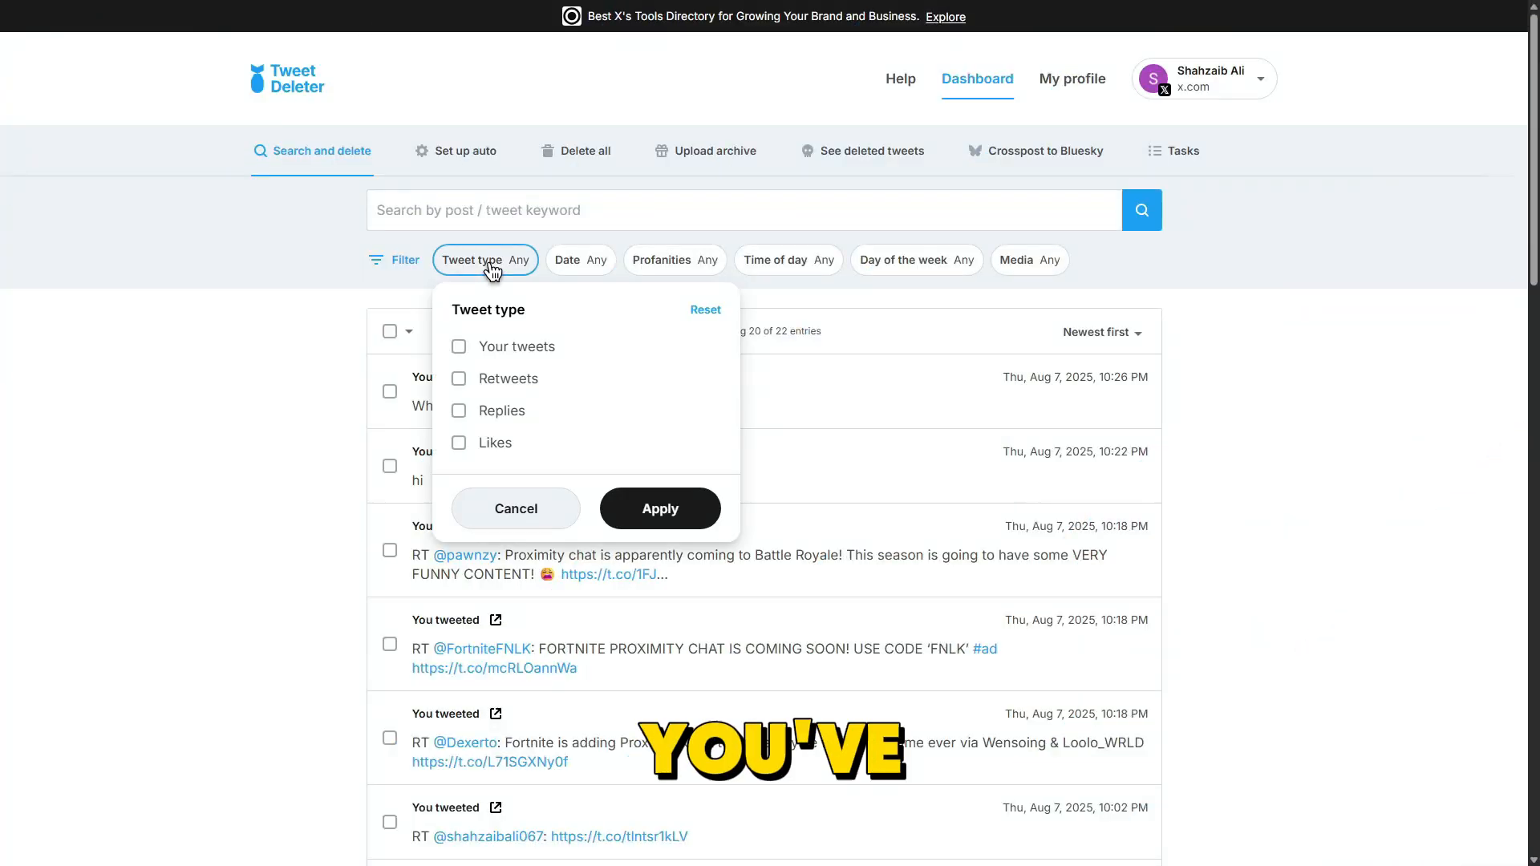
Step: Filter to Your tweets only and select all 19 of them
{"action": "left_click", "coordinate": [659, 509]}
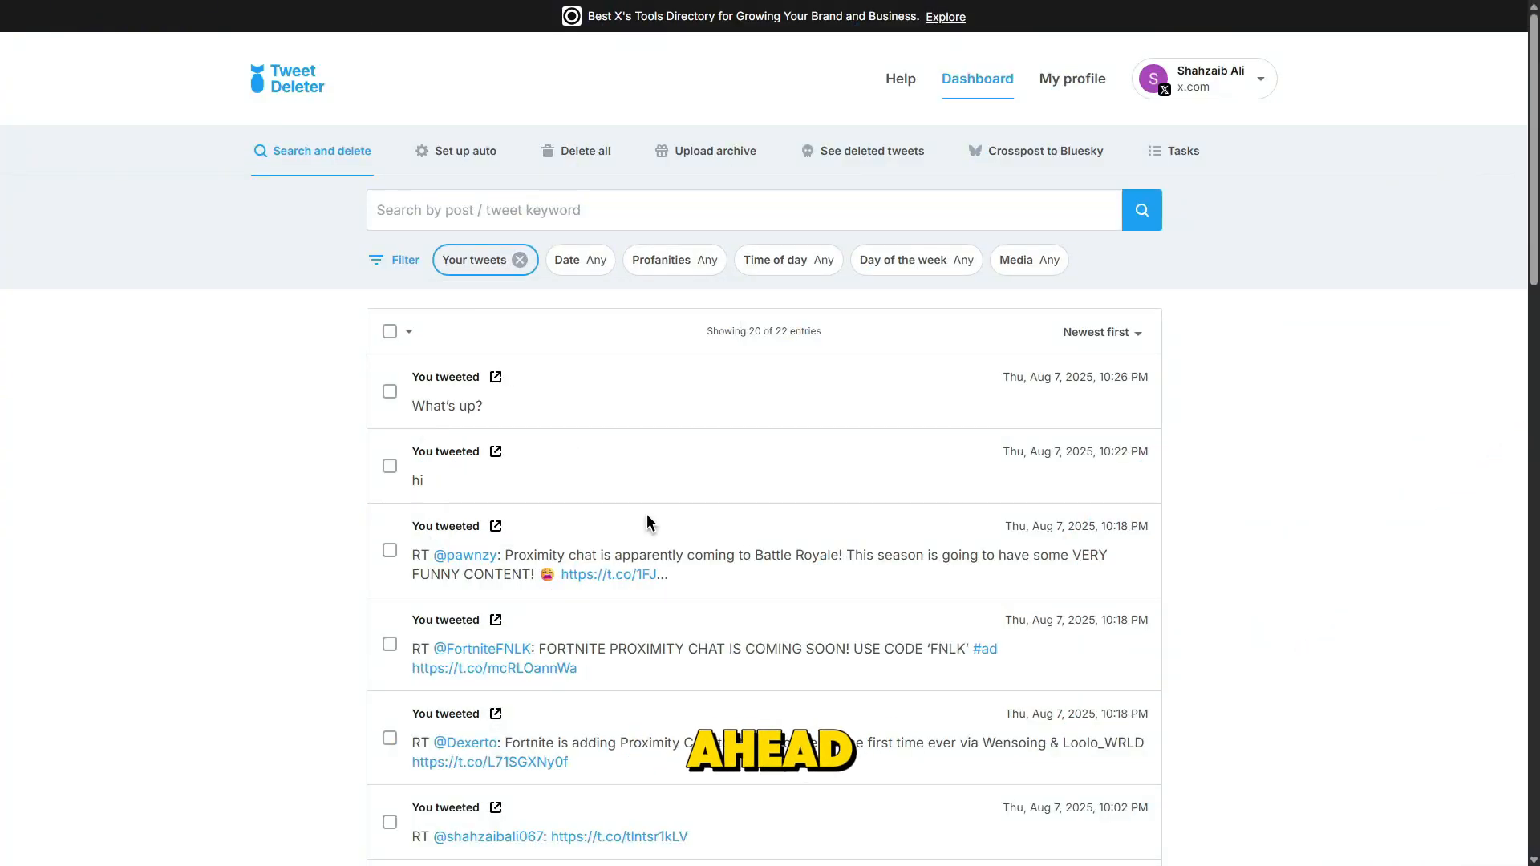
{"action": "left_click", "coordinate": [406, 331]}
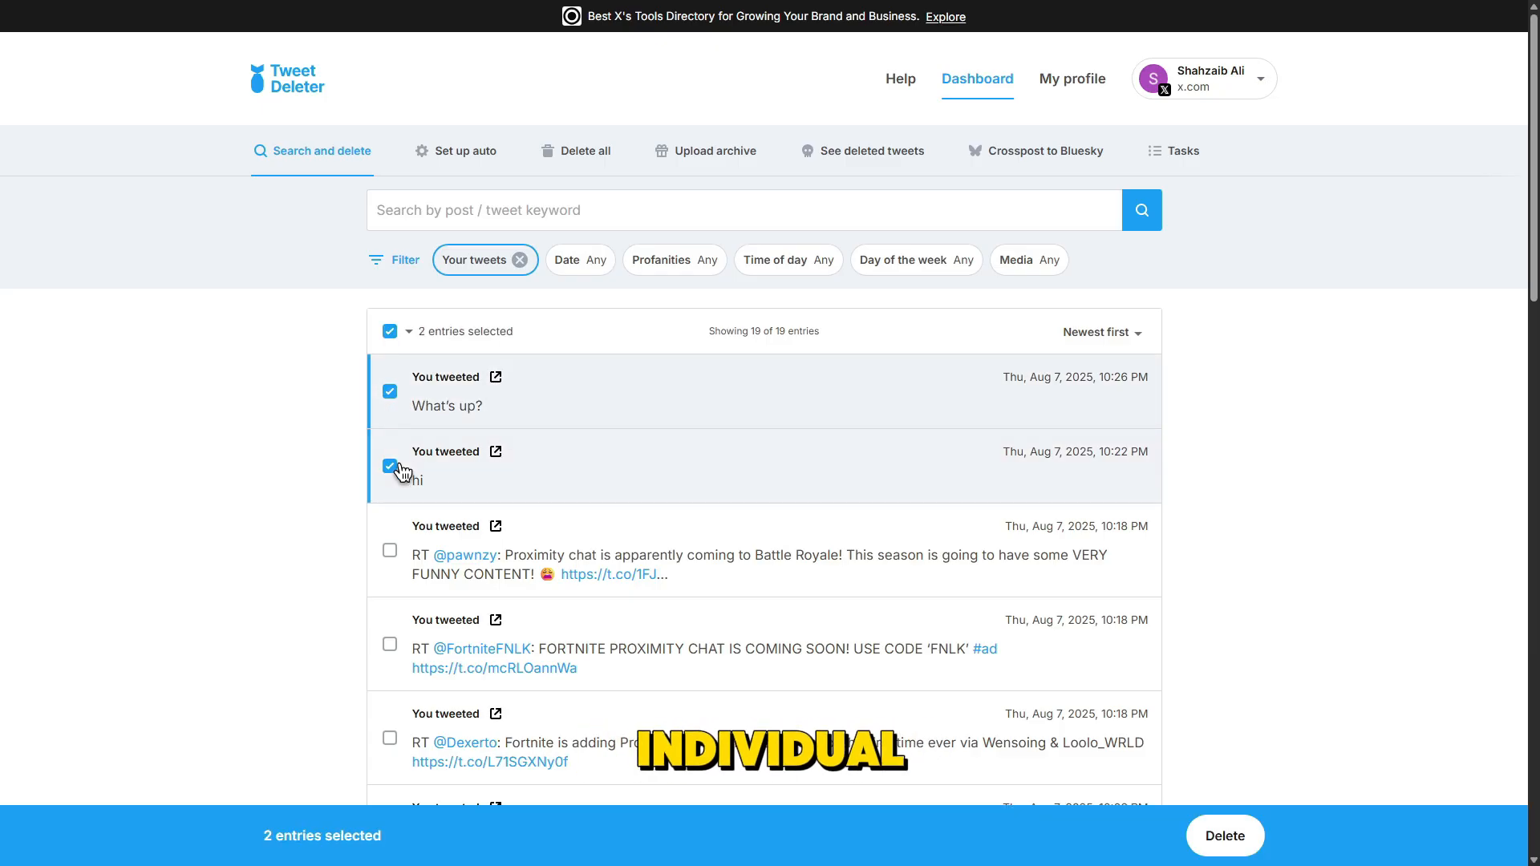
{"action": "left_click", "coordinate": [406, 330]}
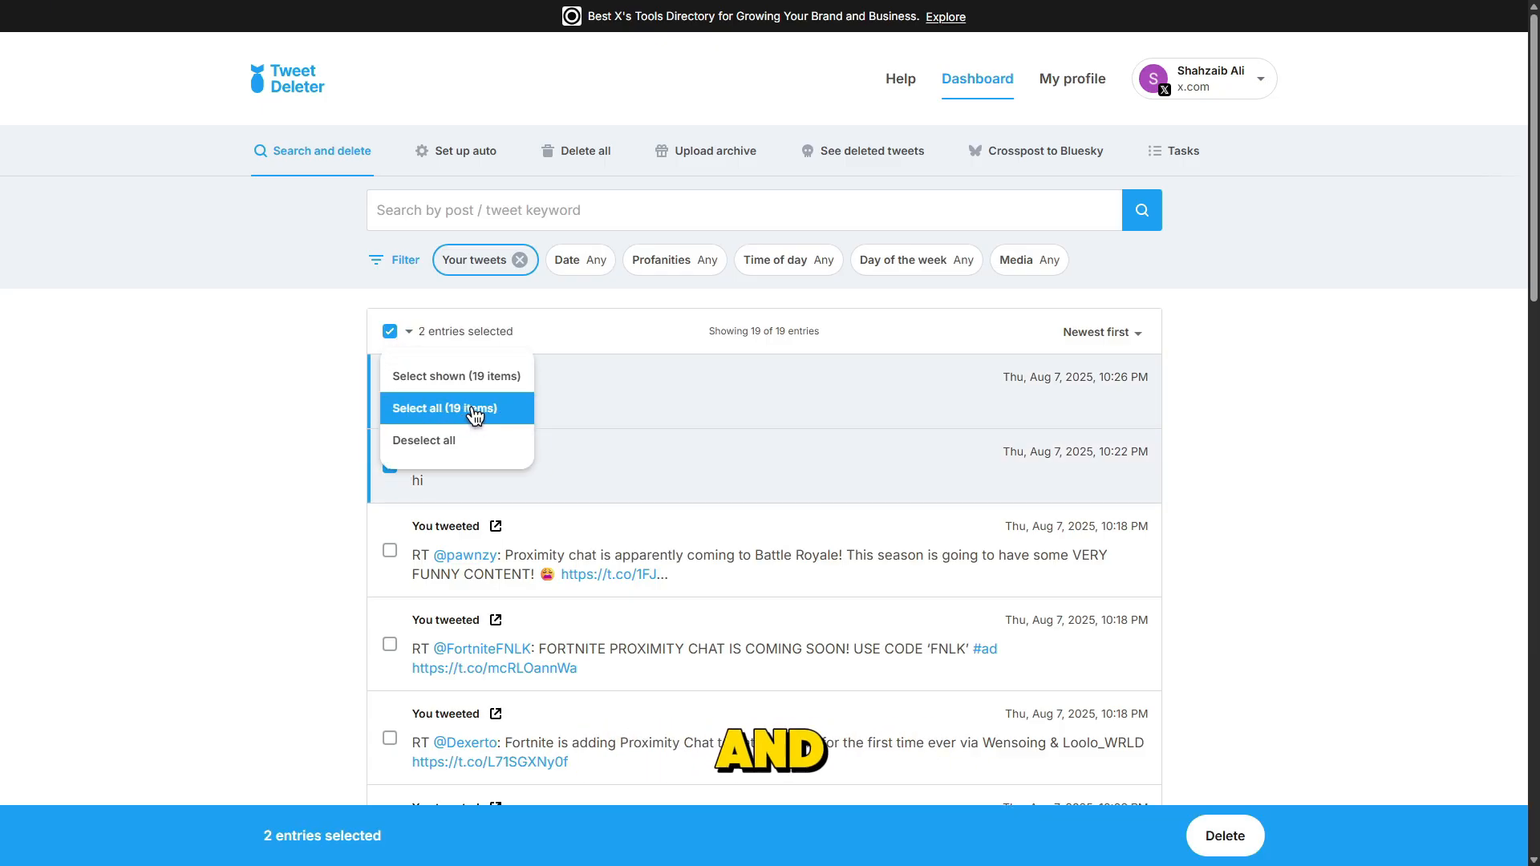
{"action": "left_click", "coordinate": [445, 408]}
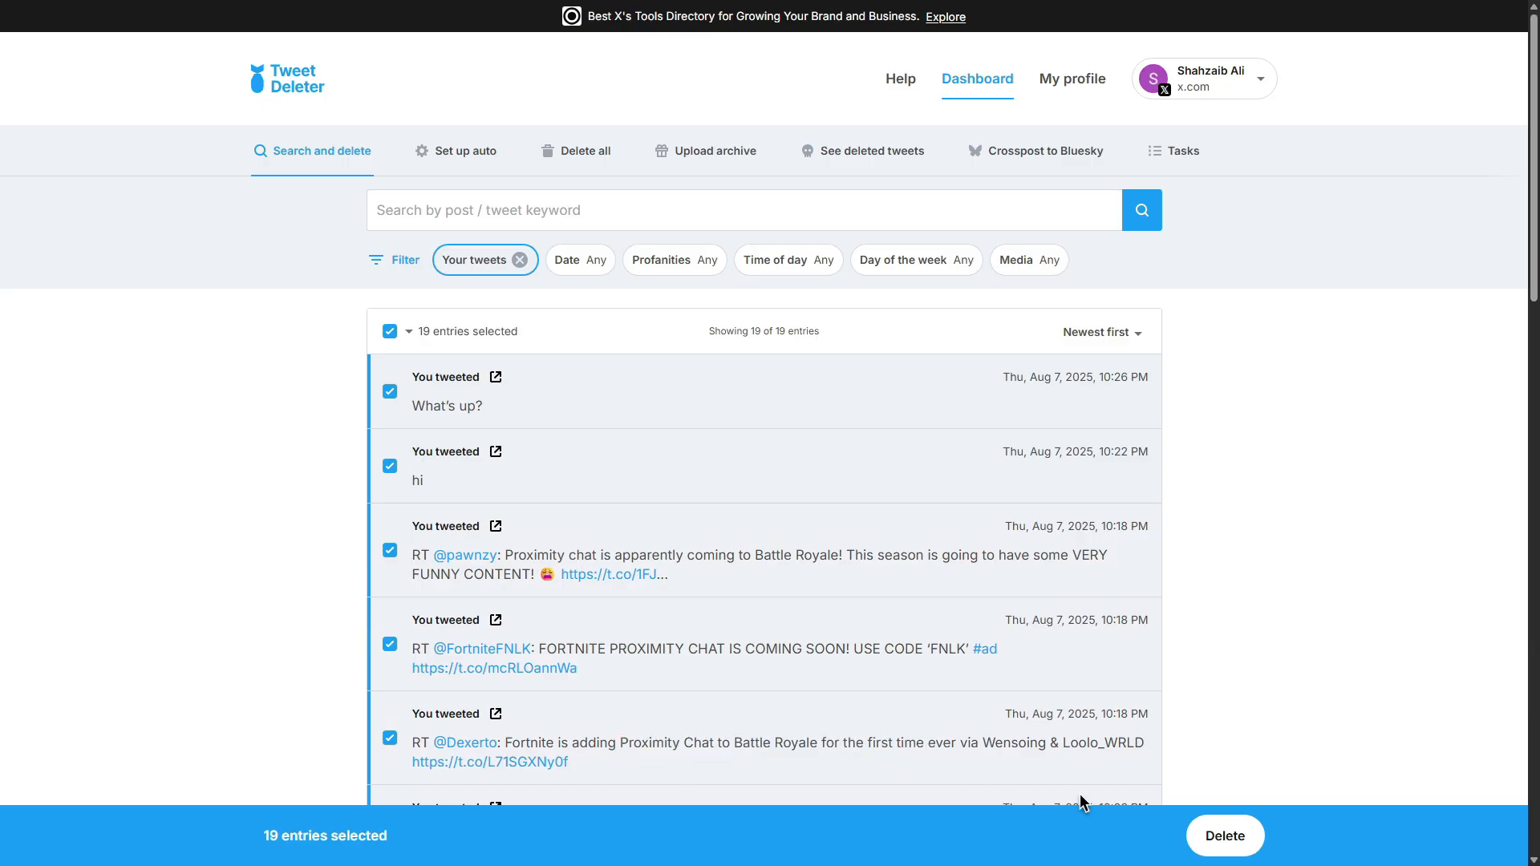
Step: Delete the 19 selected tweets forever, confirming both warnings
{"action": "left_click", "coordinate": [1223, 836]}
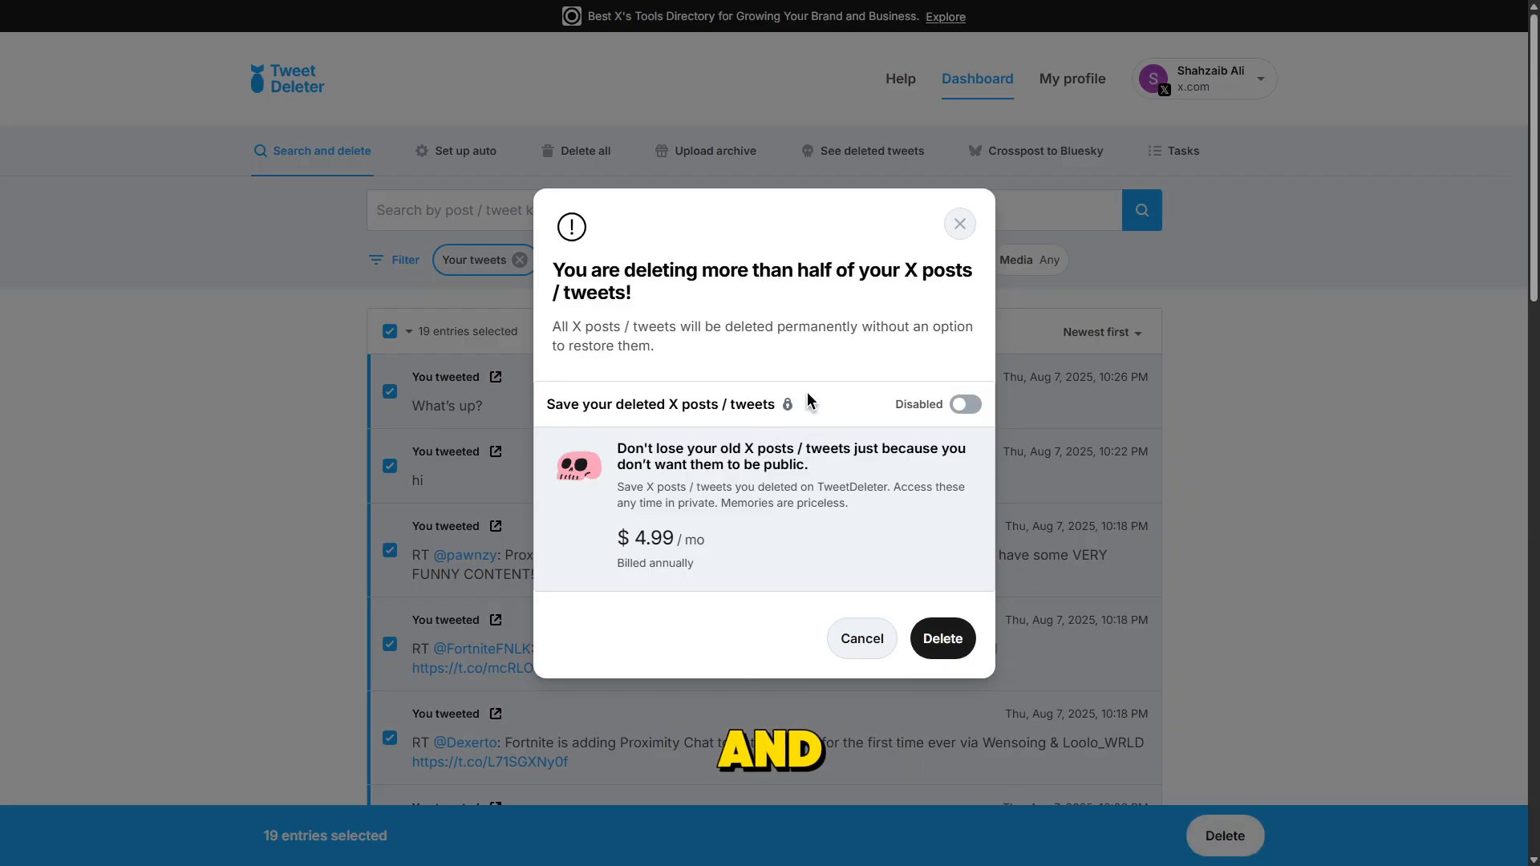
{"action": "left_click", "coordinate": [940, 637]}
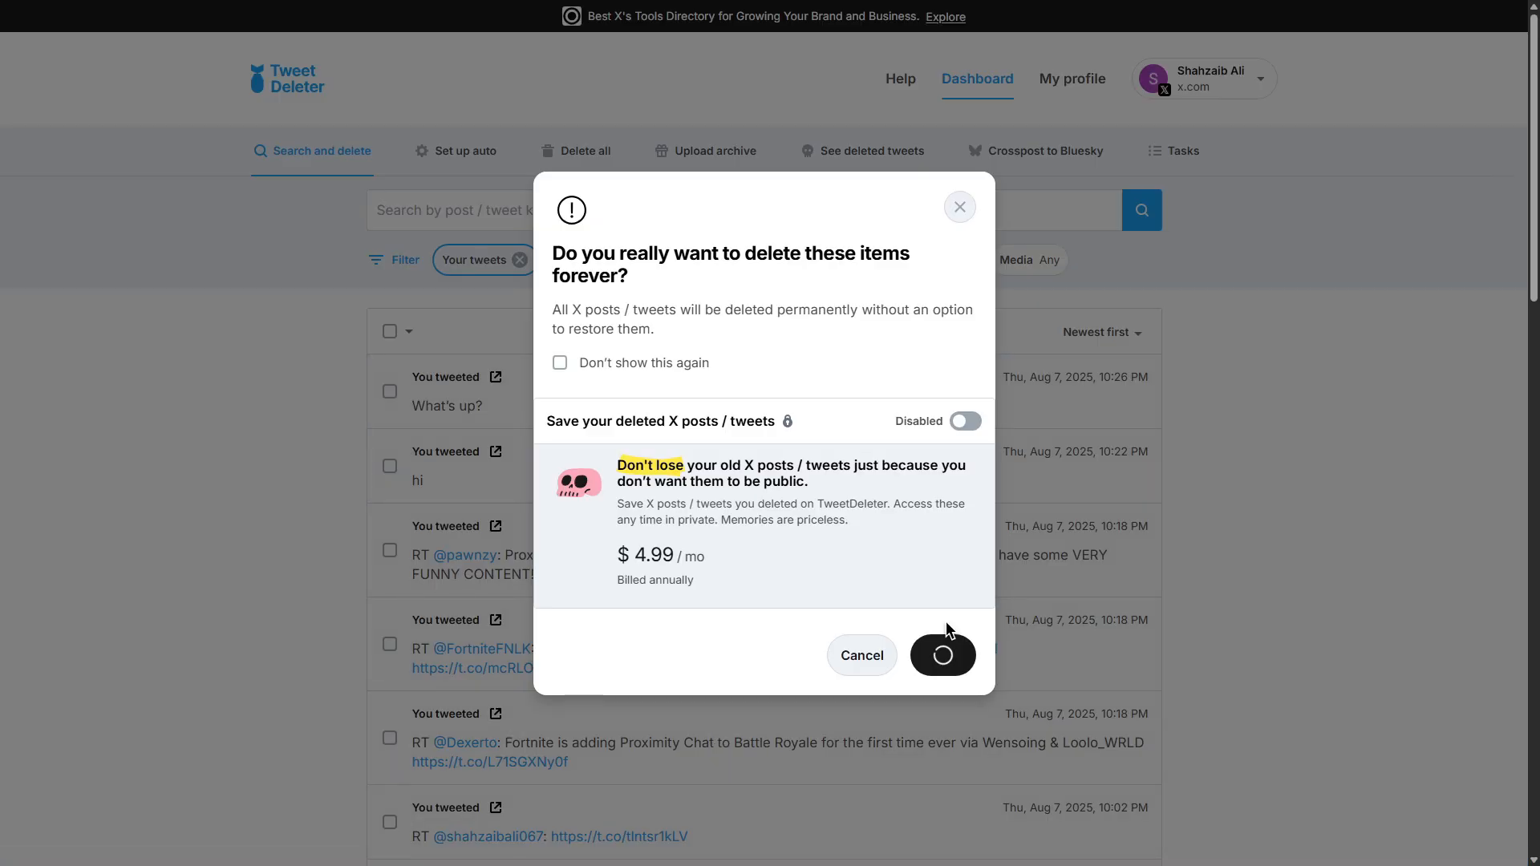
{"action": "left_click", "coordinate": [942, 655]}
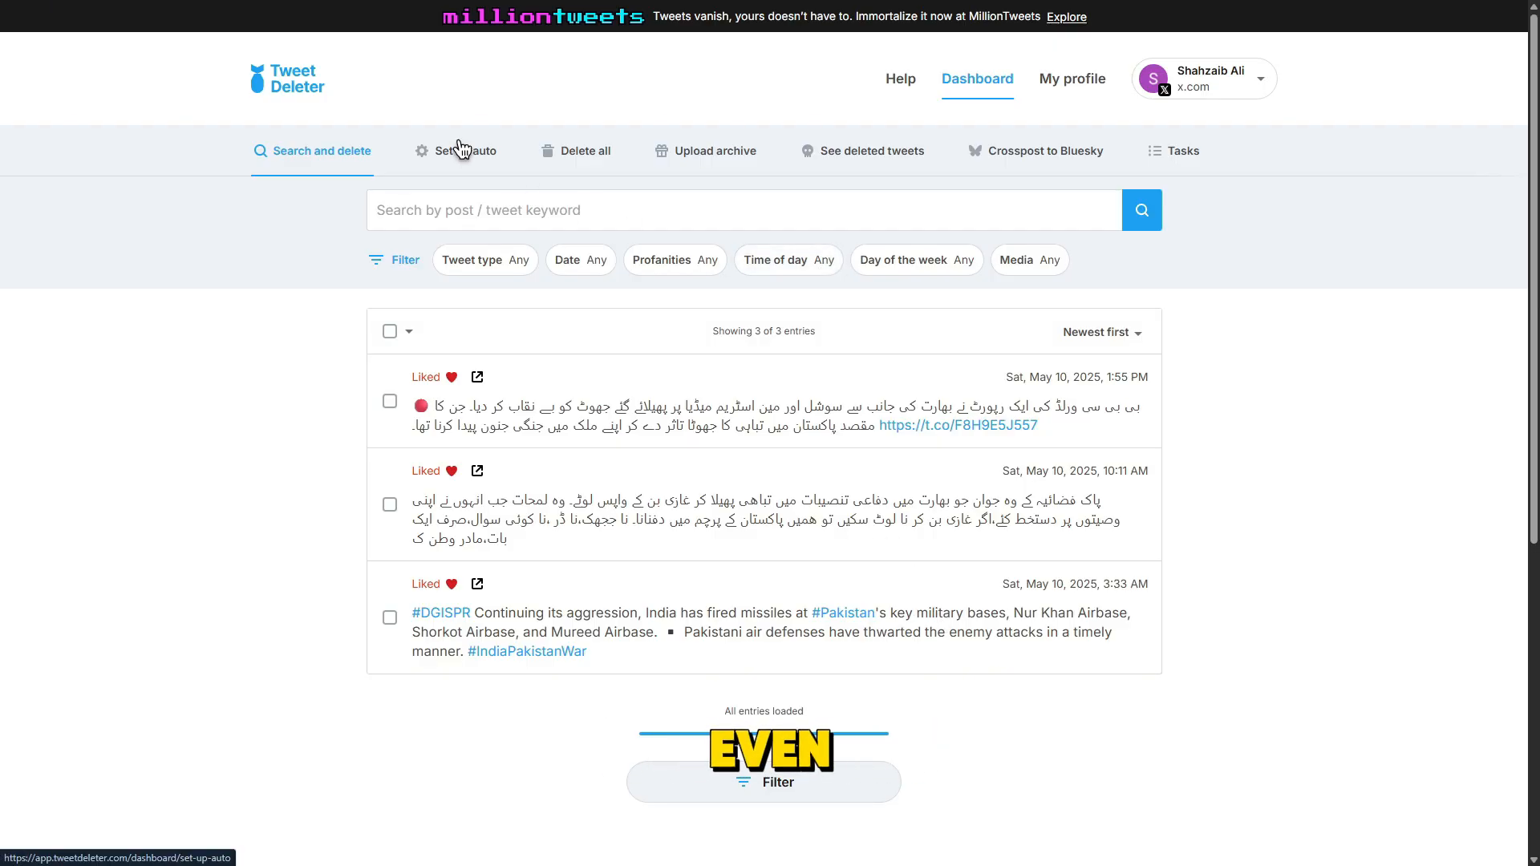
Step: Visit the Set up auto rules, See deleted tweets and Crosspost to Bluesky feature pages
{"action": "left_click", "coordinate": [454, 151]}
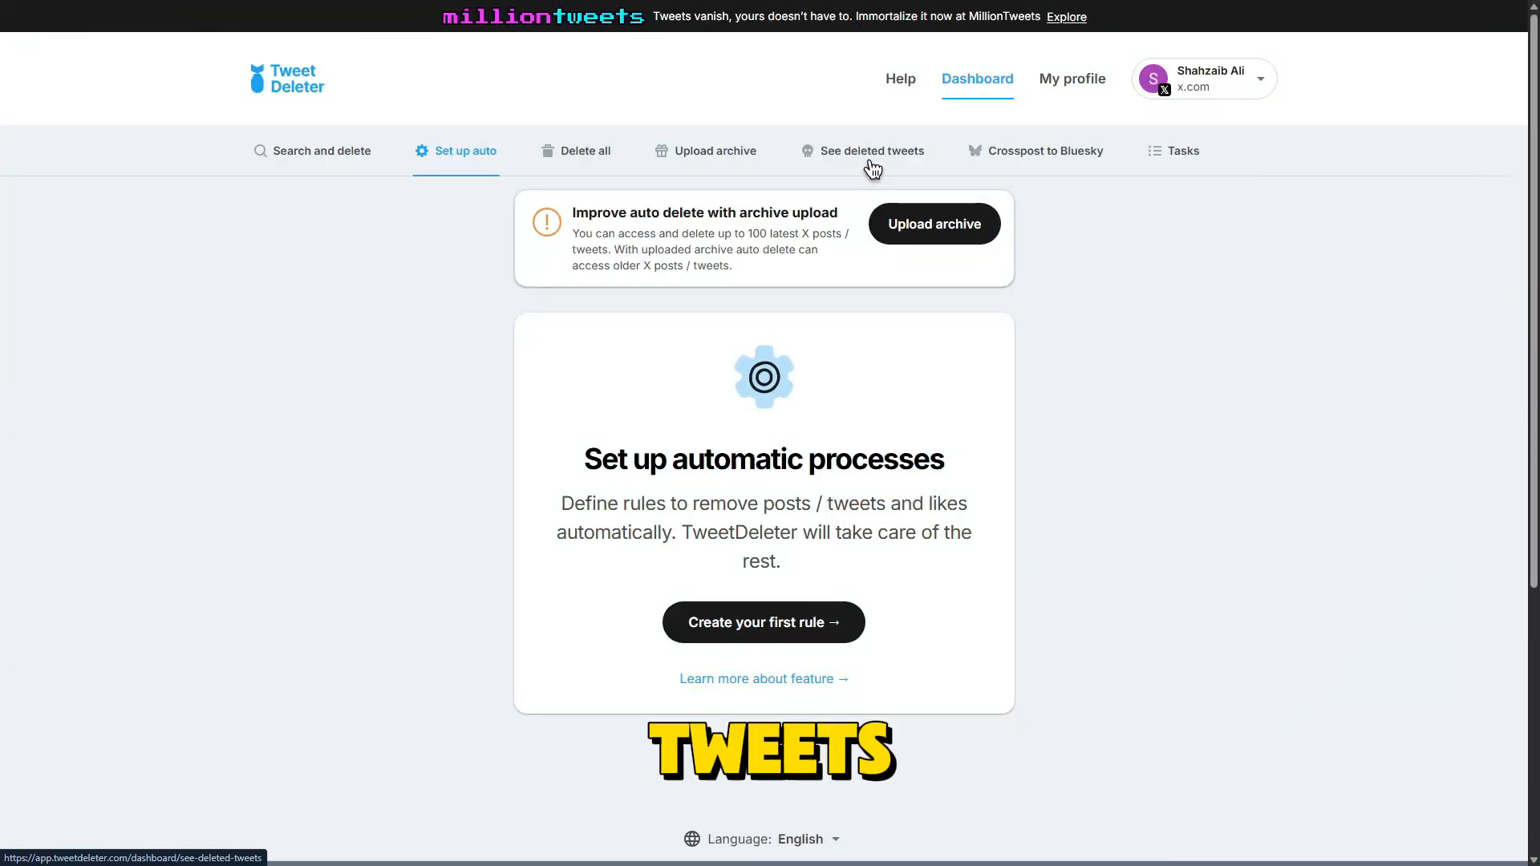
{"action": "left_click", "coordinate": [873, 151]}
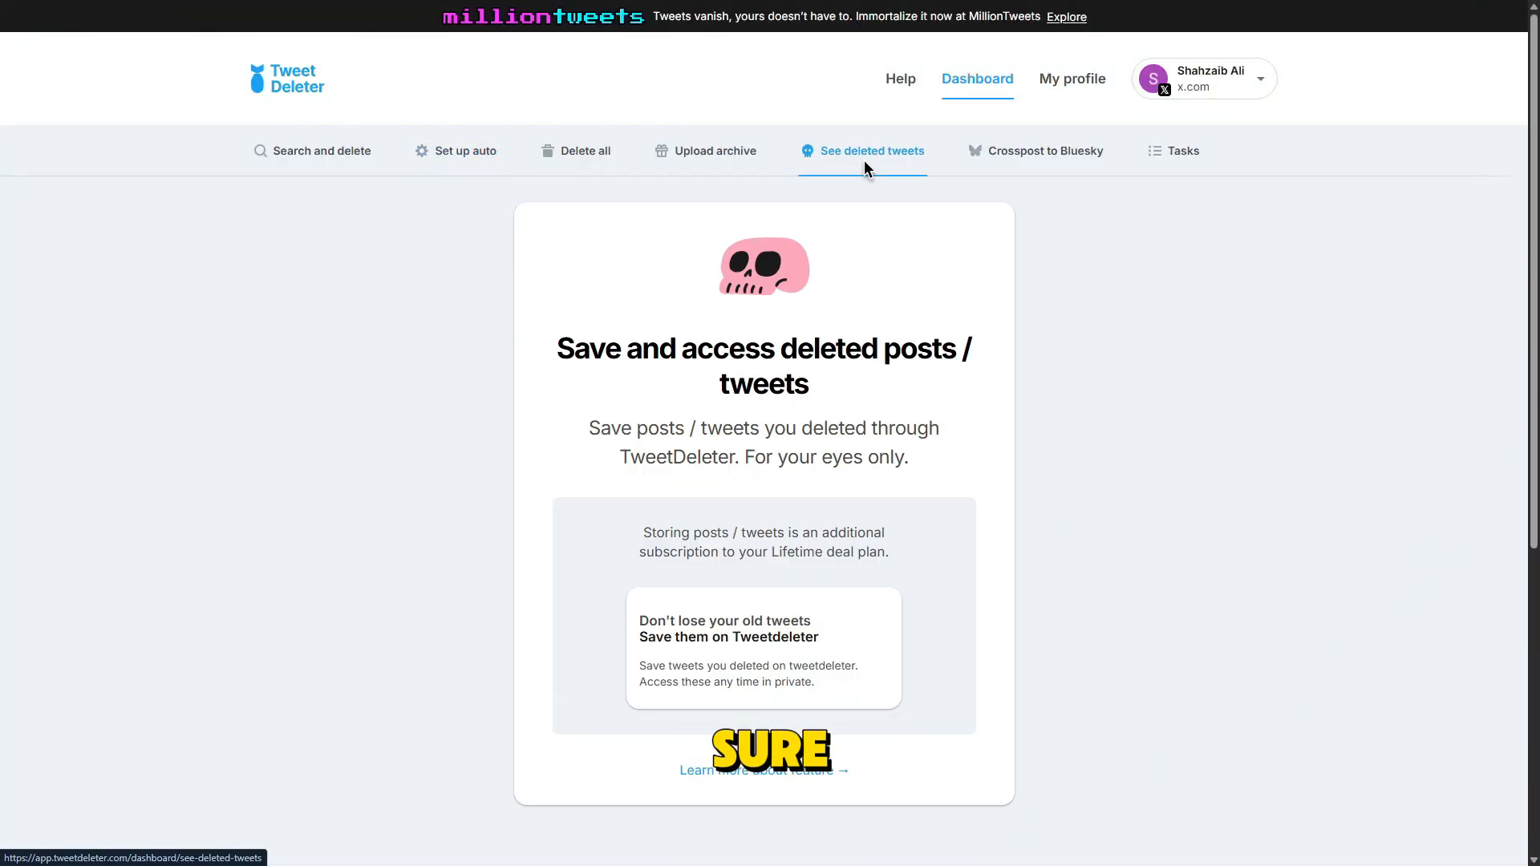
{"action": "left_click", "coordinate": [1034, 151]}
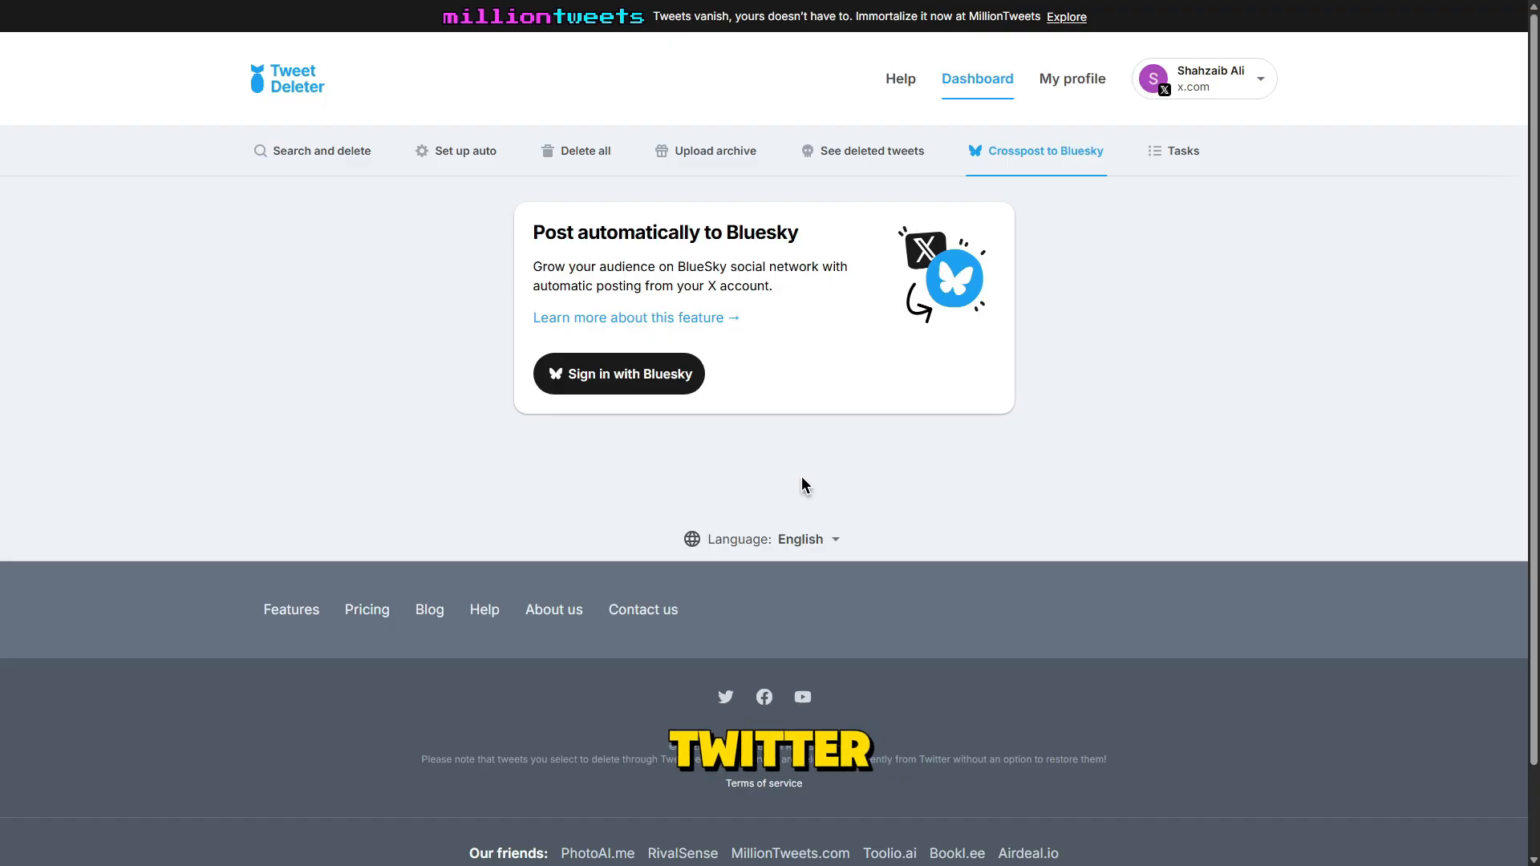
Step: Go to the Bluesky site from the crosspost page and scroll through its Discover feed
{"action": "left_click", "coordinate": [619, 373]}
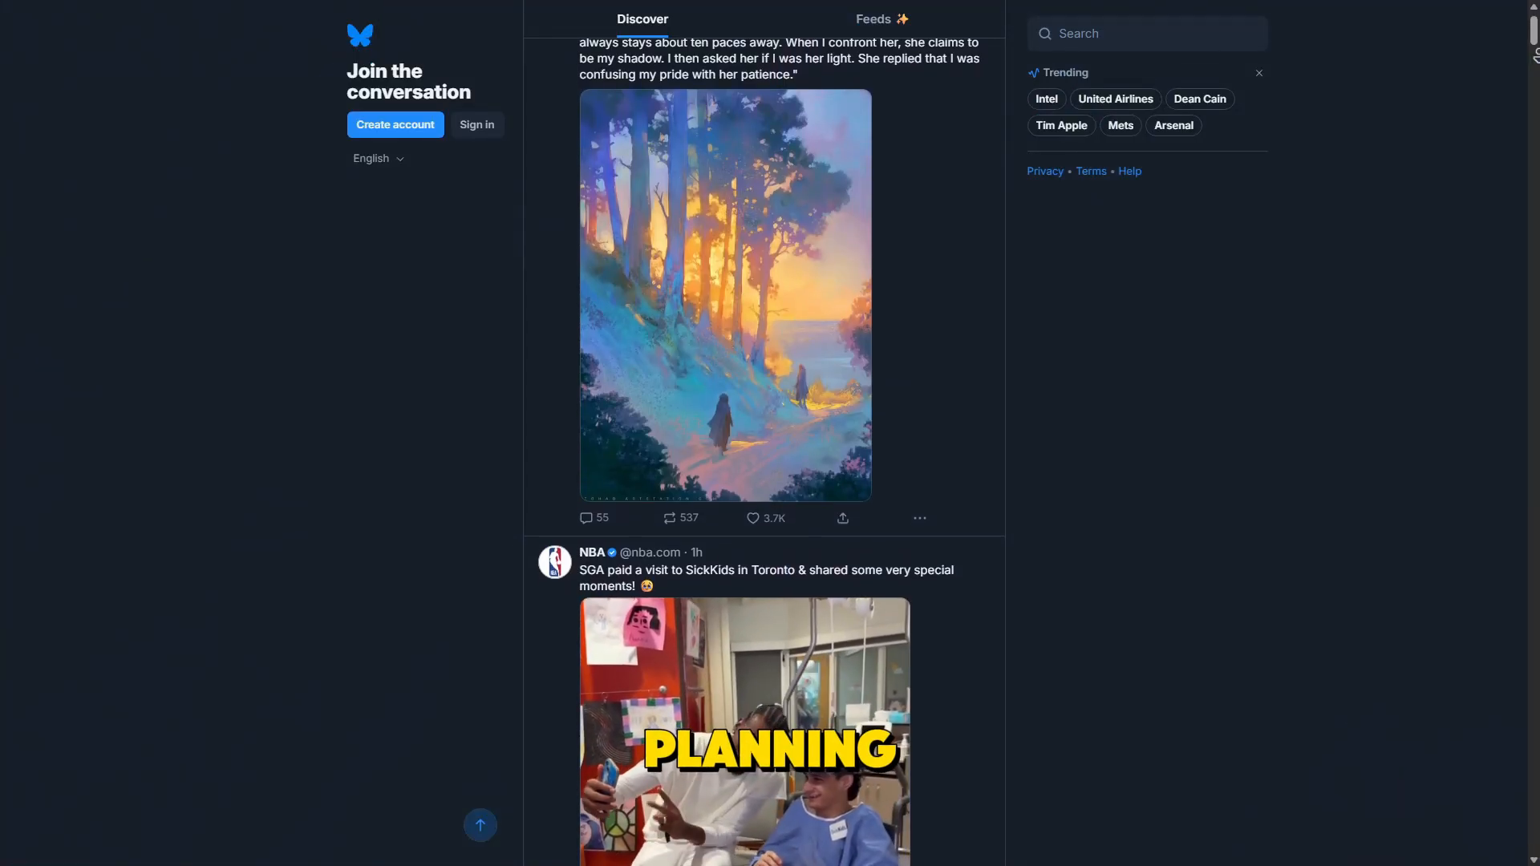
{"action": "scroll", "scroll_direction": "down", "scroll_amount": 3}
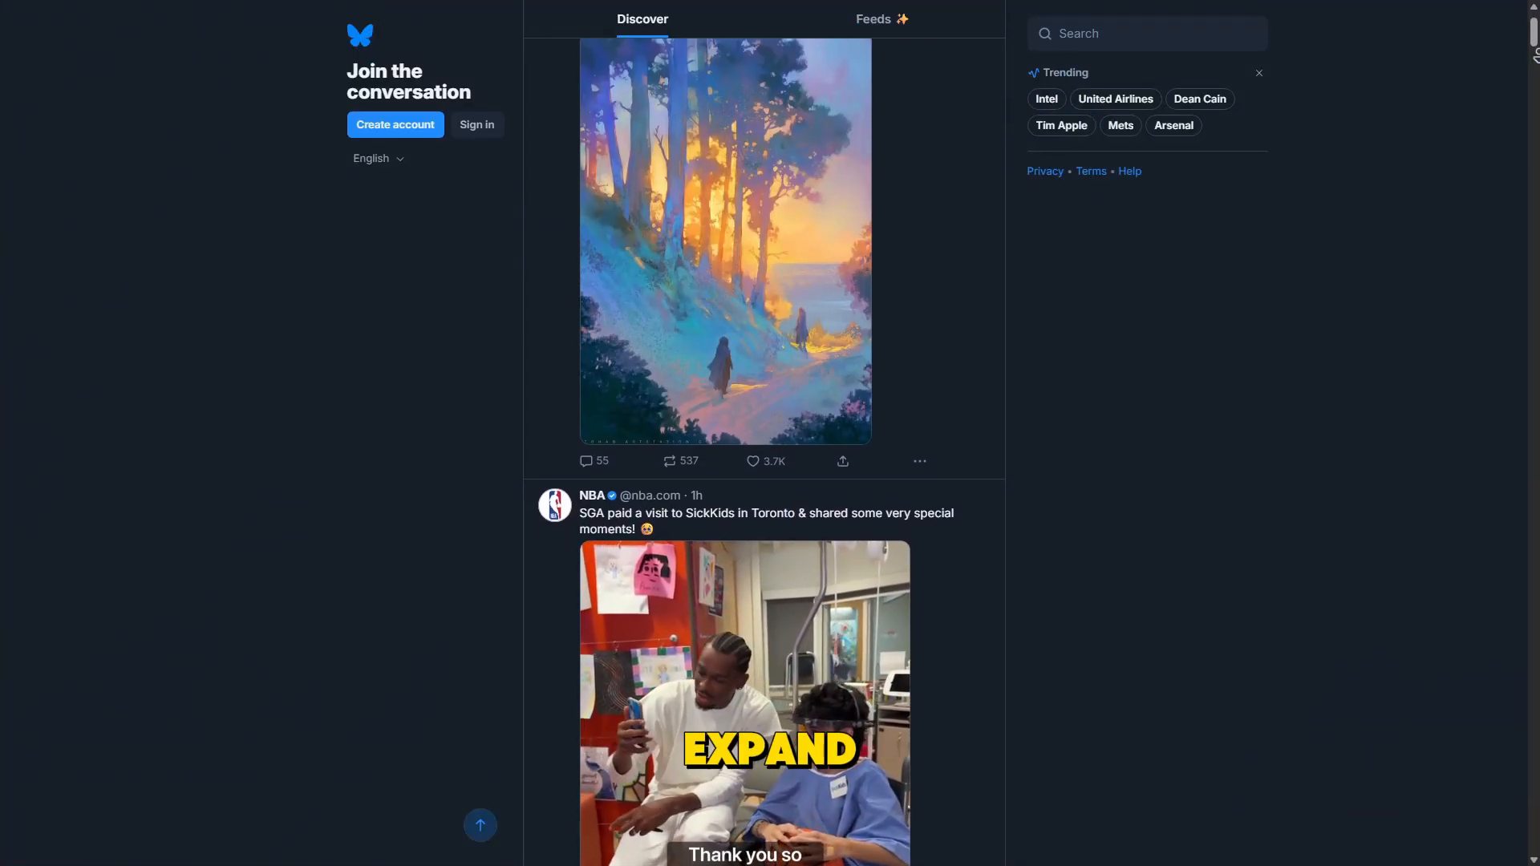
{"action": "scroll", "scroll_direction": "down", "scroll_amount": 3}
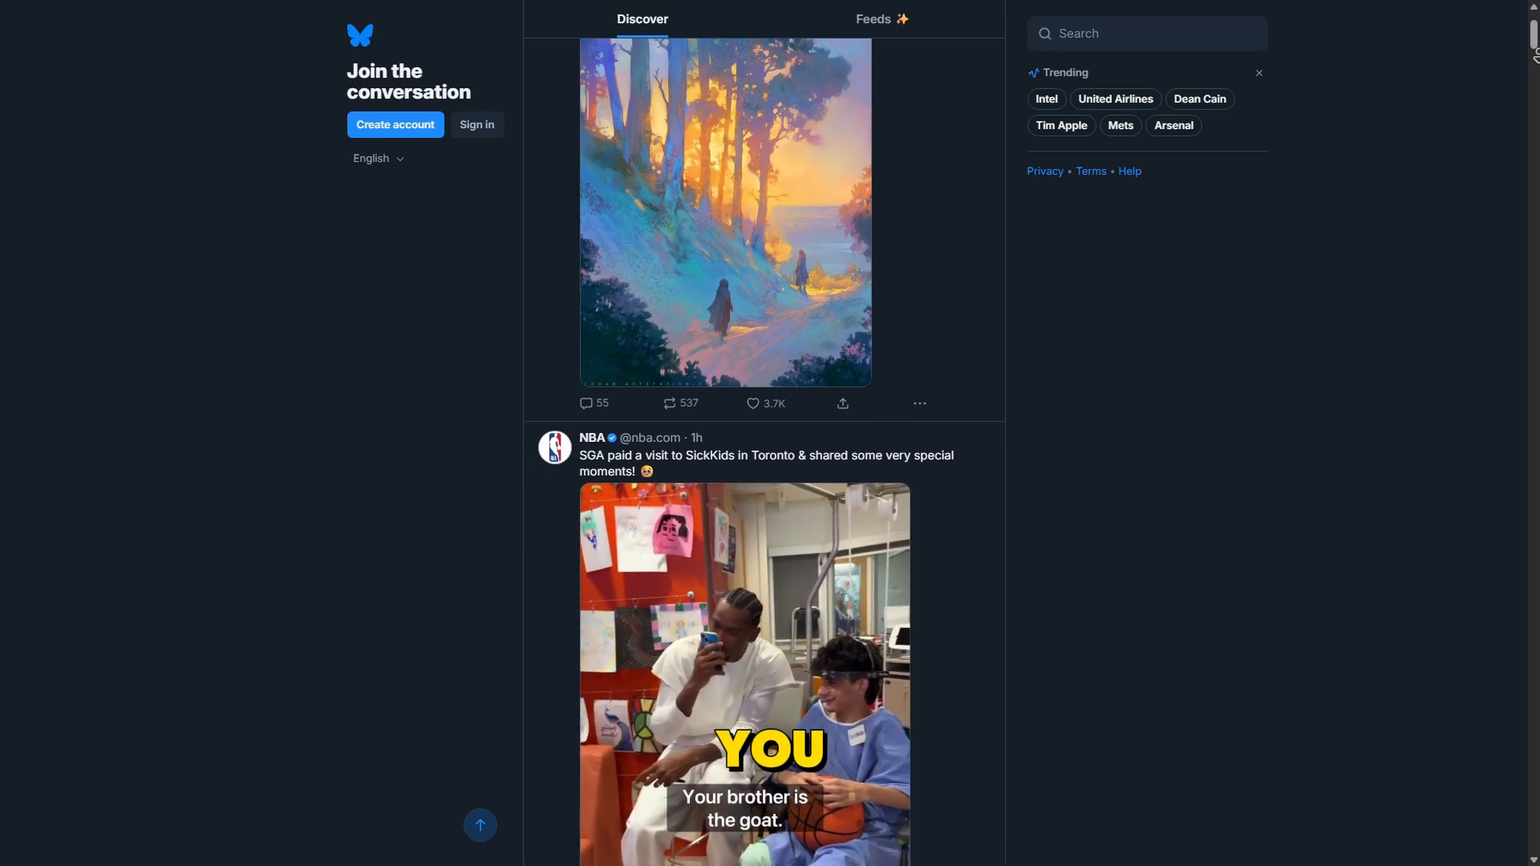
{"action": "scroll", "scroll_direction": "down", "scroll_amount": 3}
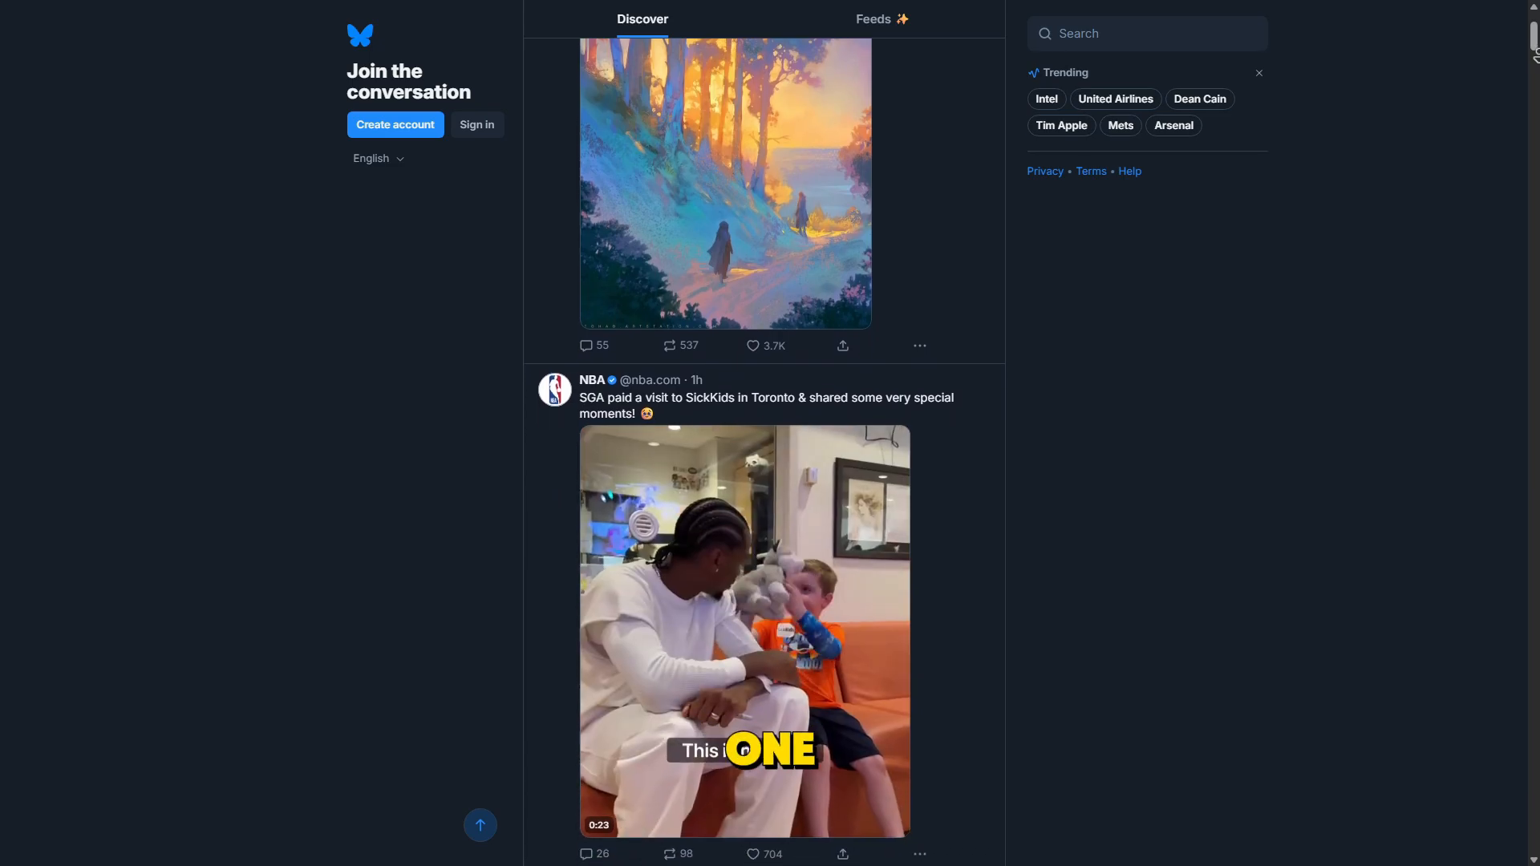
{"action": "scroll", "scroll_direction": "down", "scroll_amount": 3}
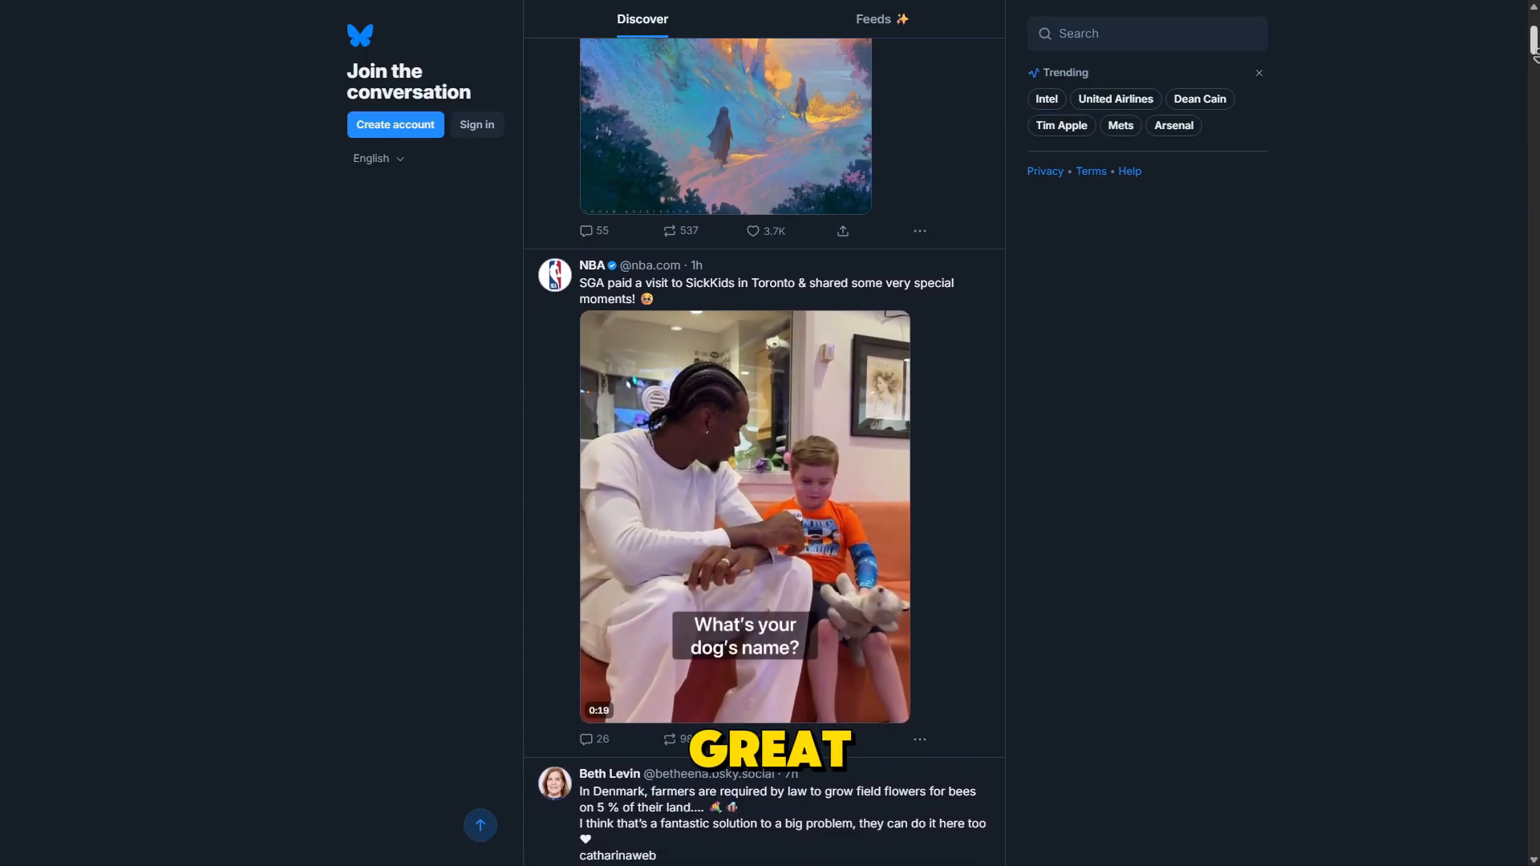
{"action": "scroll", "scroll_direction": "down", "scroll_amount": 3}
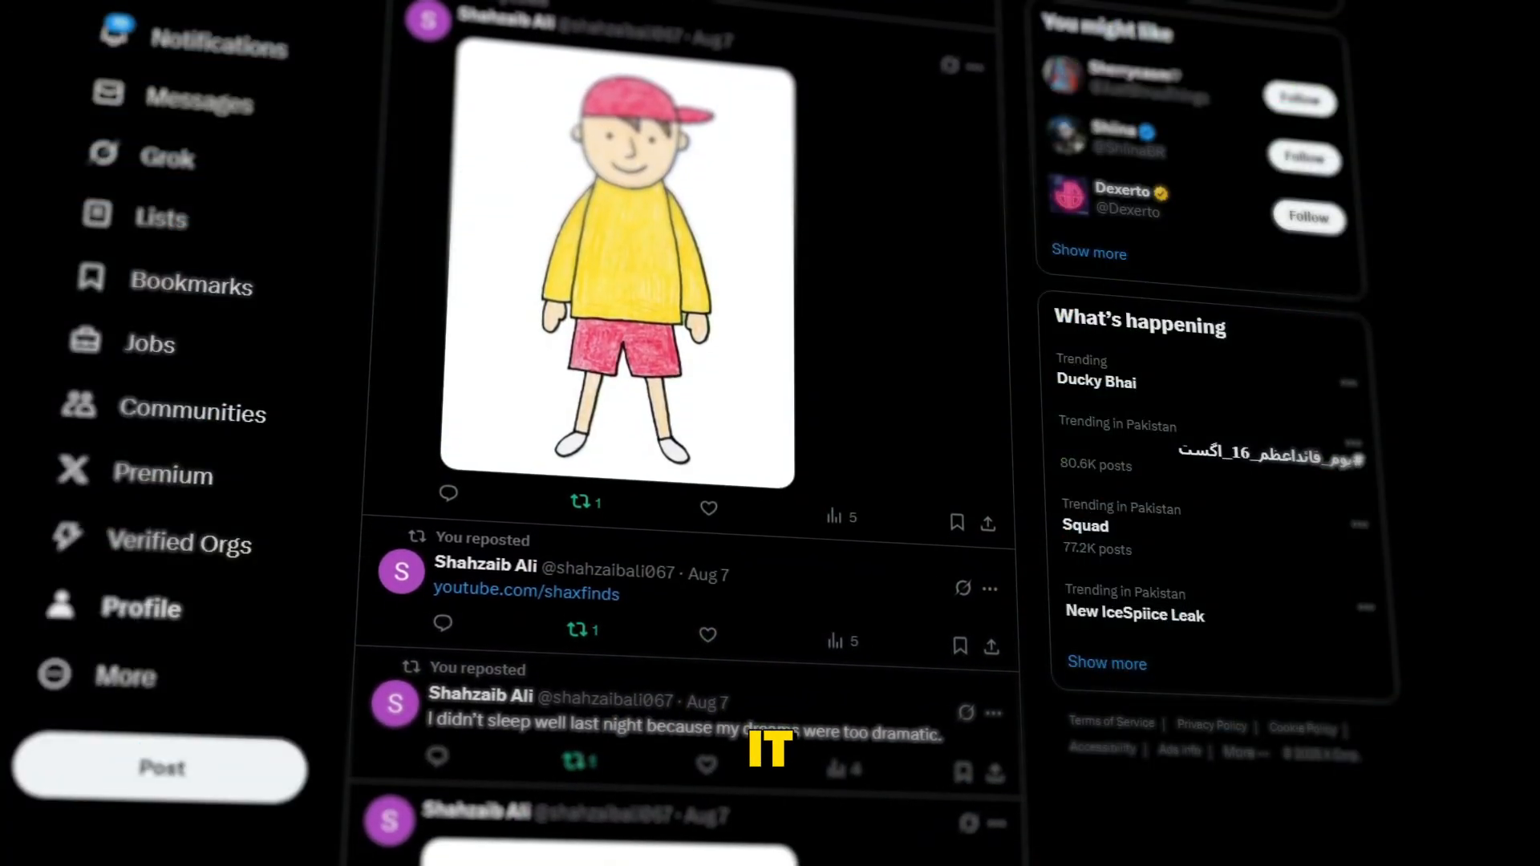
{"action": "scroll", "scroll_direction": "down", "scroll_amount": 3}
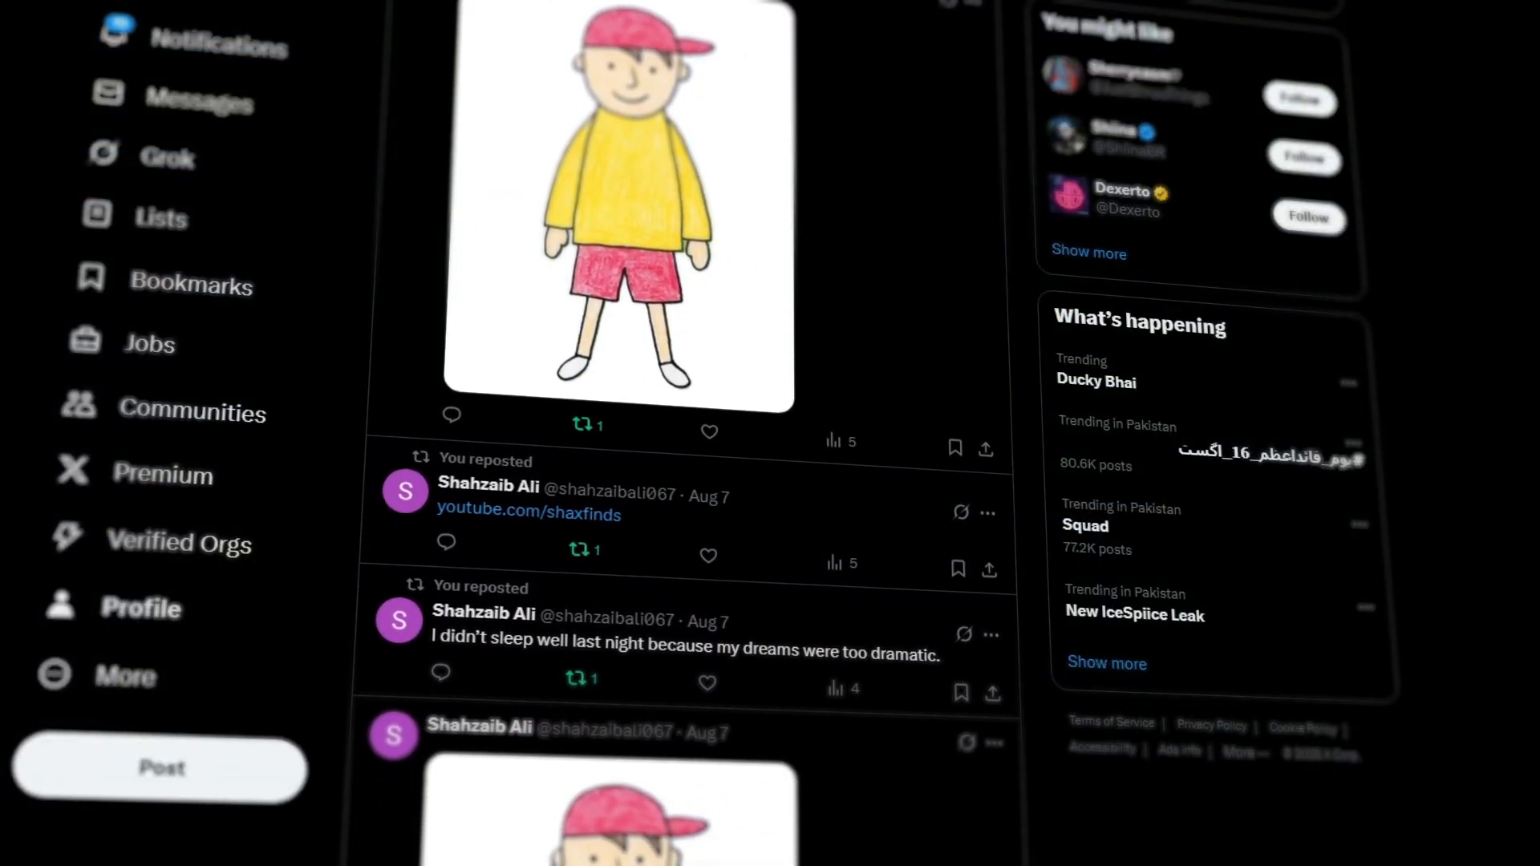
{"action": "scroll", "scroll_direction": "down", "scroll_amount": 3}
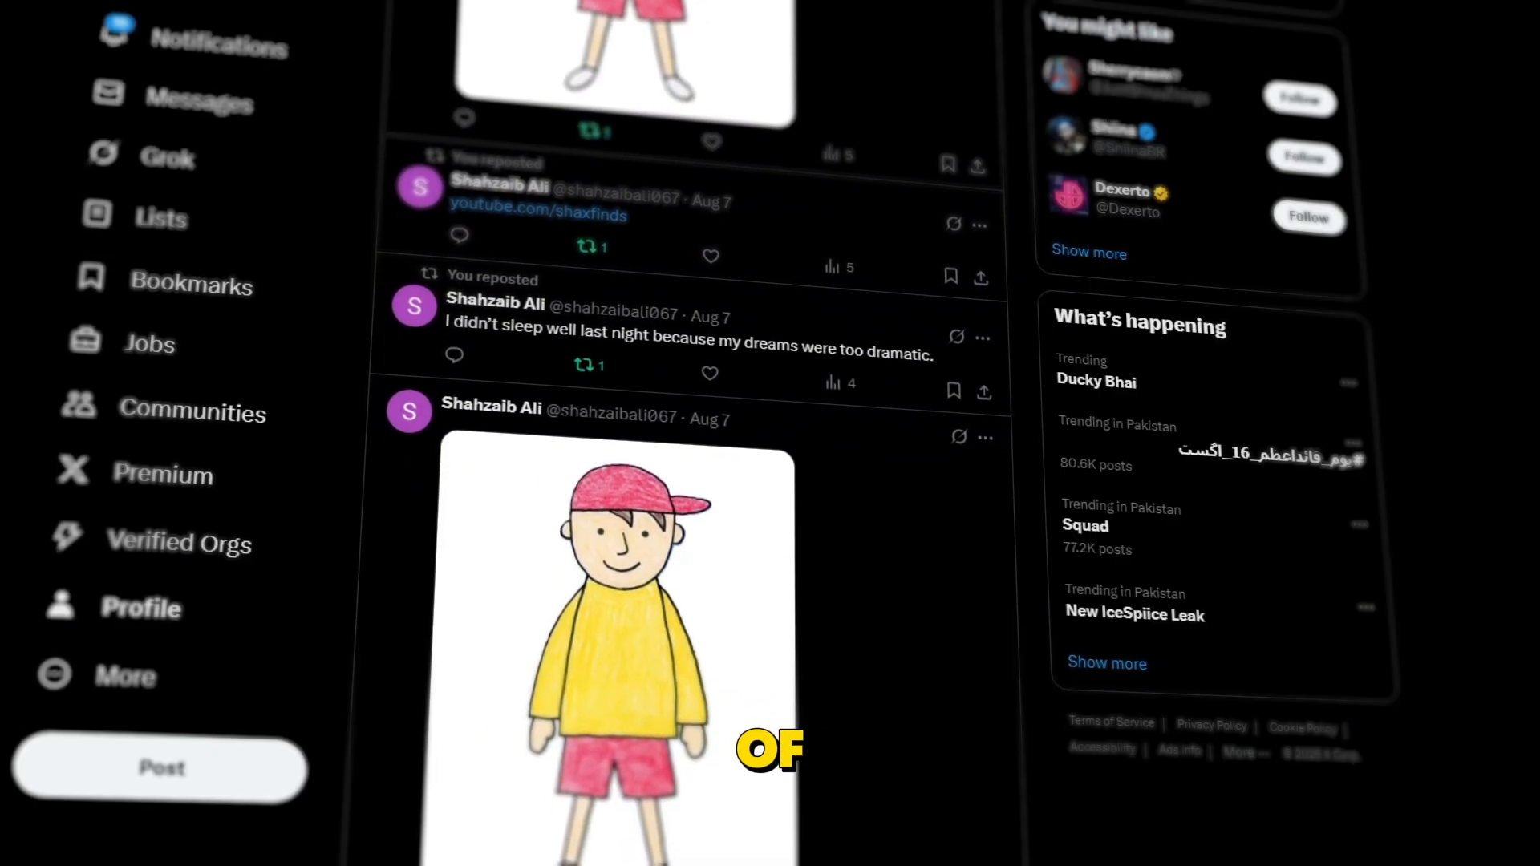
{"action": "scroll", "scroll_direction": "down", "scroll_amount": 3}
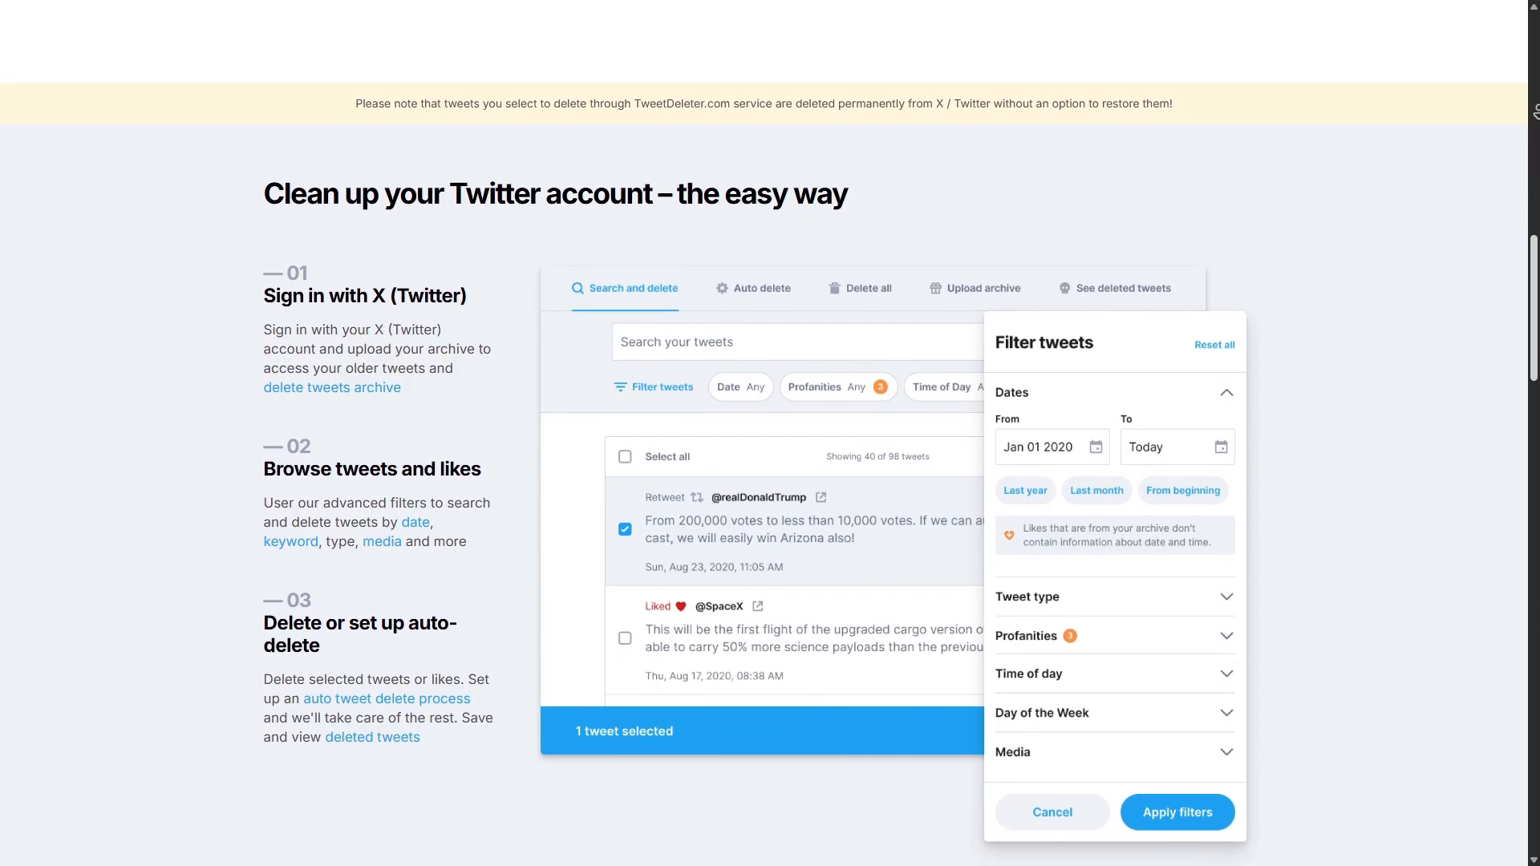
{"action": "scroll", "scroll_direction": "down", "scroll_amount": 3}
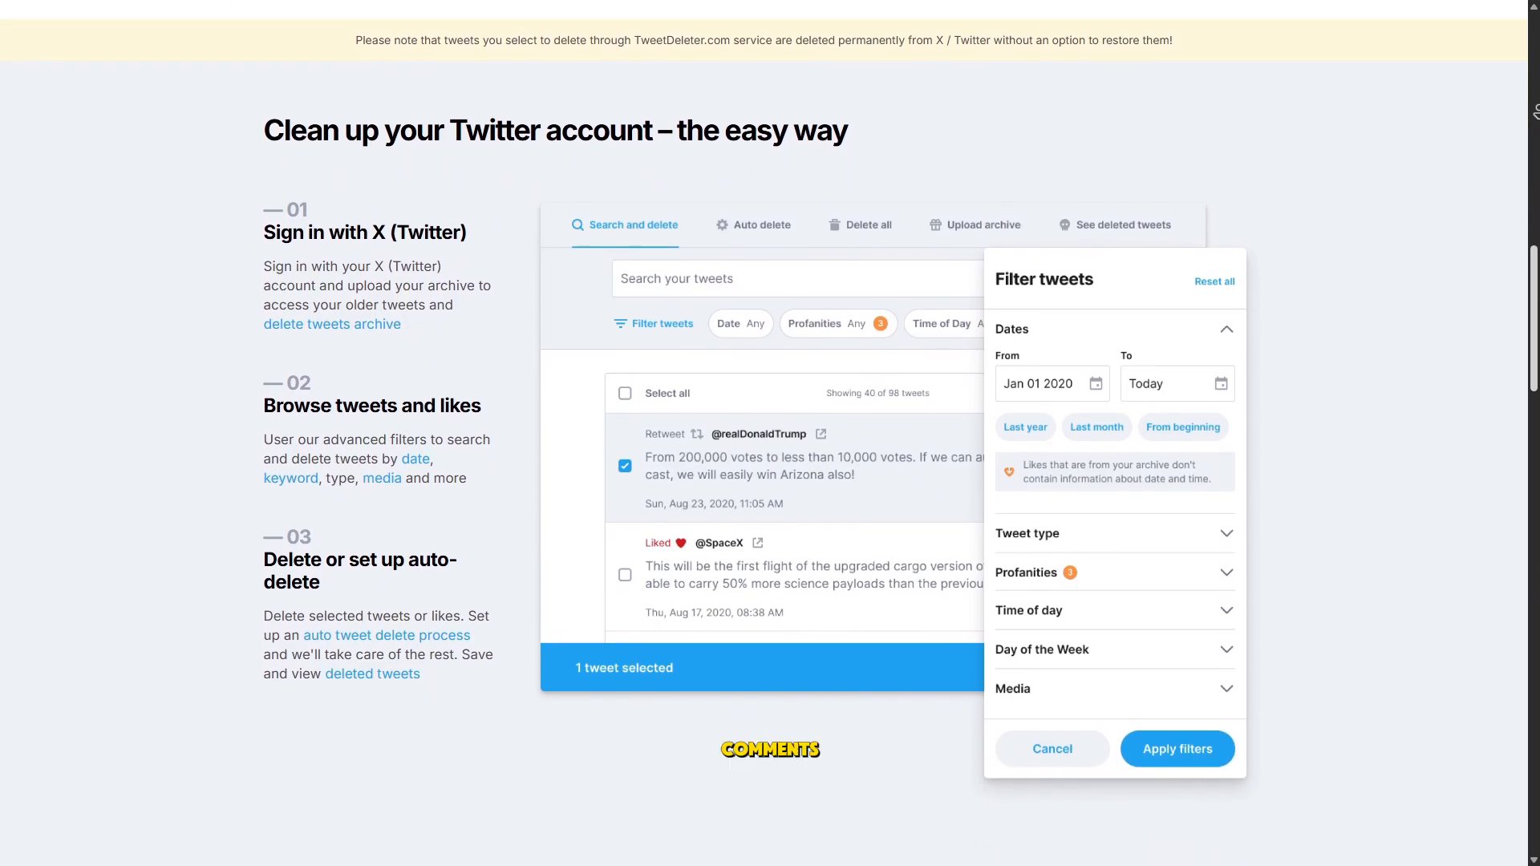
{"action": "scroll", "scroll_direction": "down", "scroll_amount": 3}
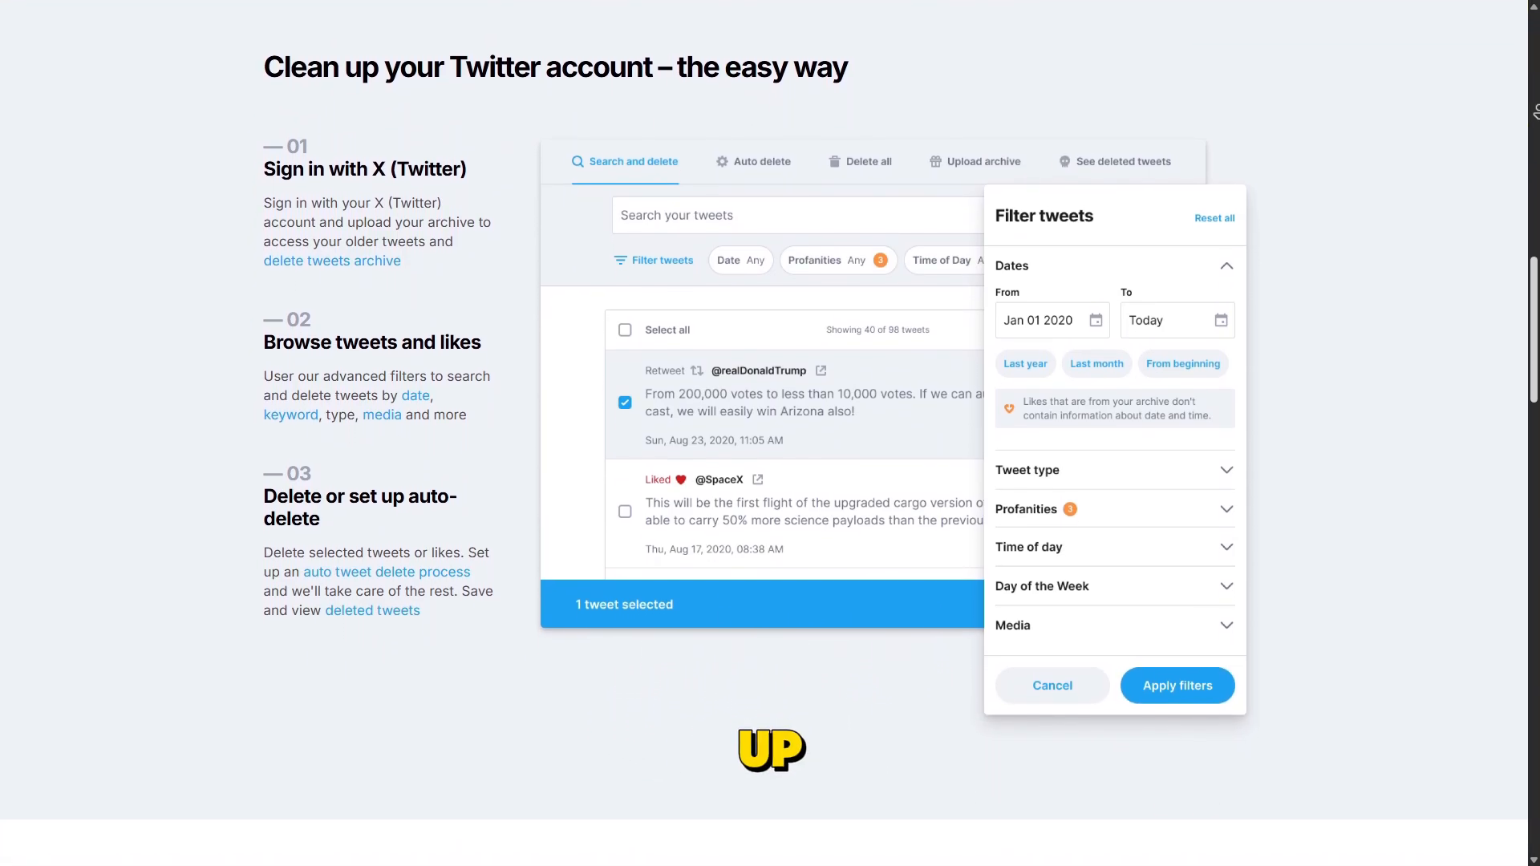